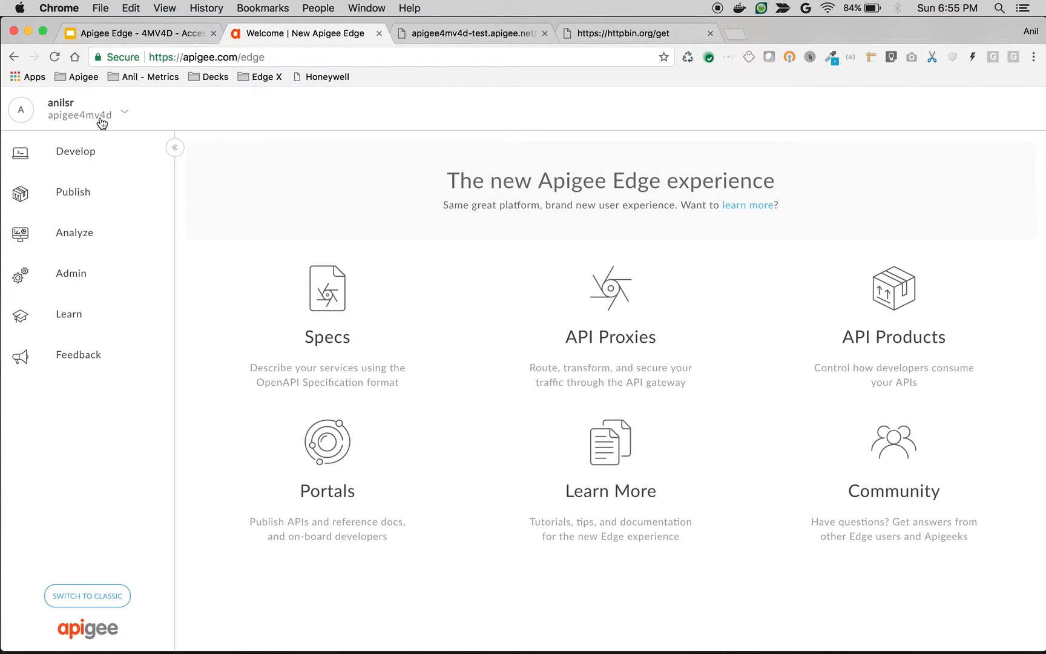
From Develop > API Proxies, start the wizard for a new API proxy.
left_click(75, 151)
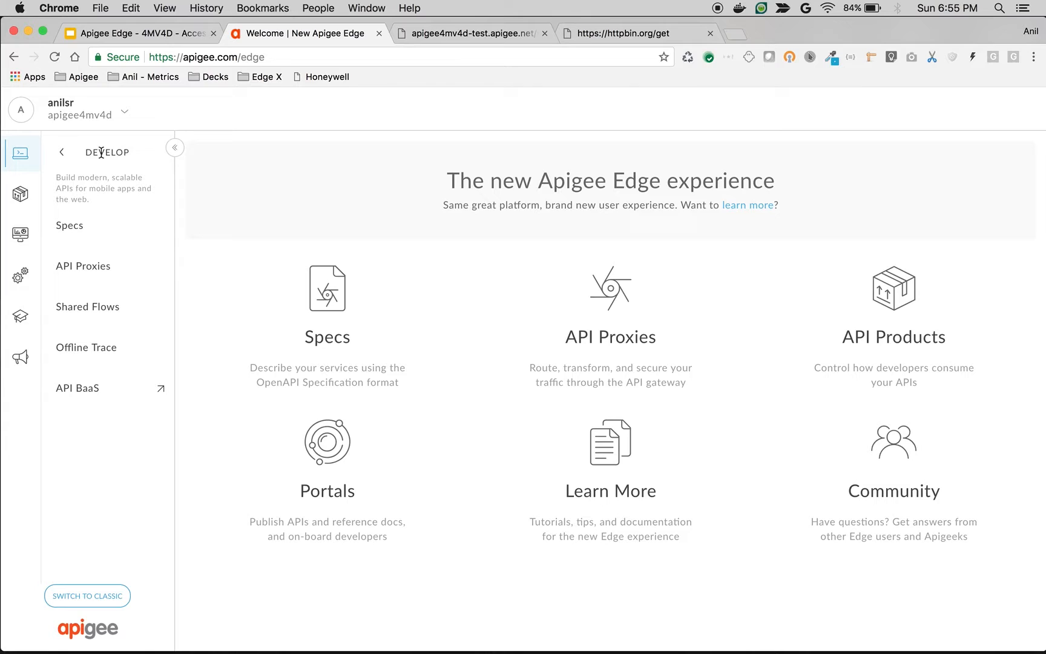
left_click(83, 267)
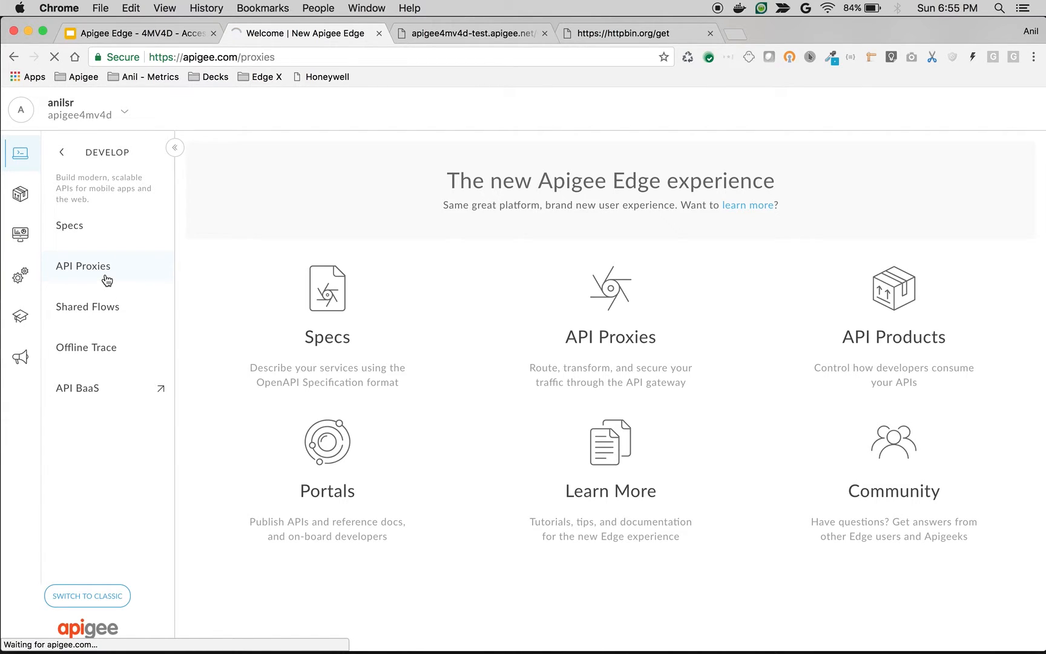
left_click(83, 266)
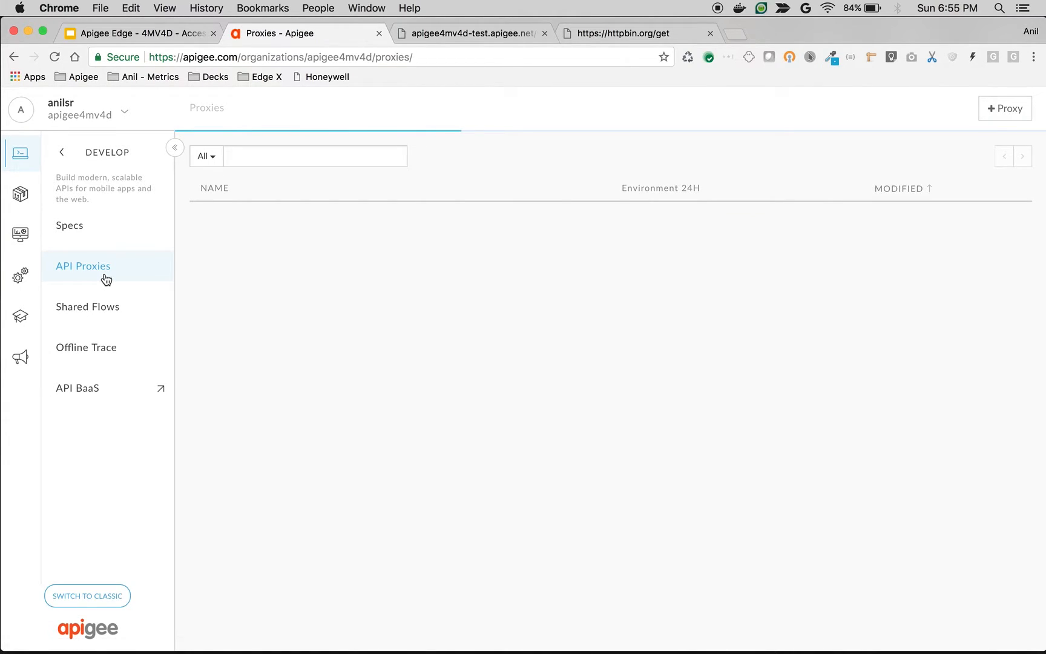
left_click(82, 267)
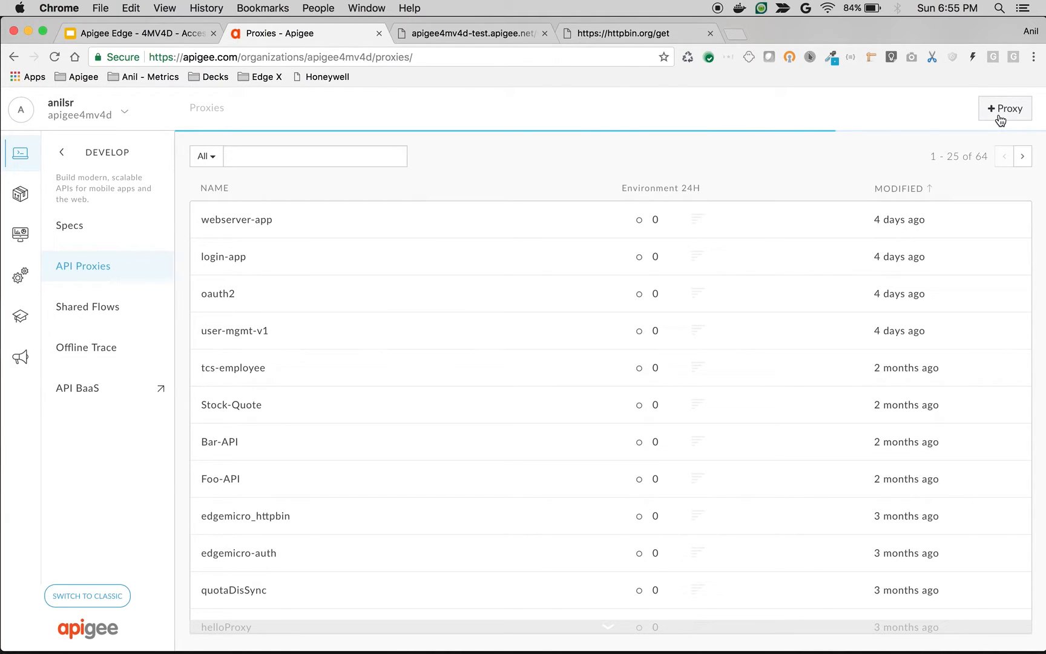
left_click(1005, 107)
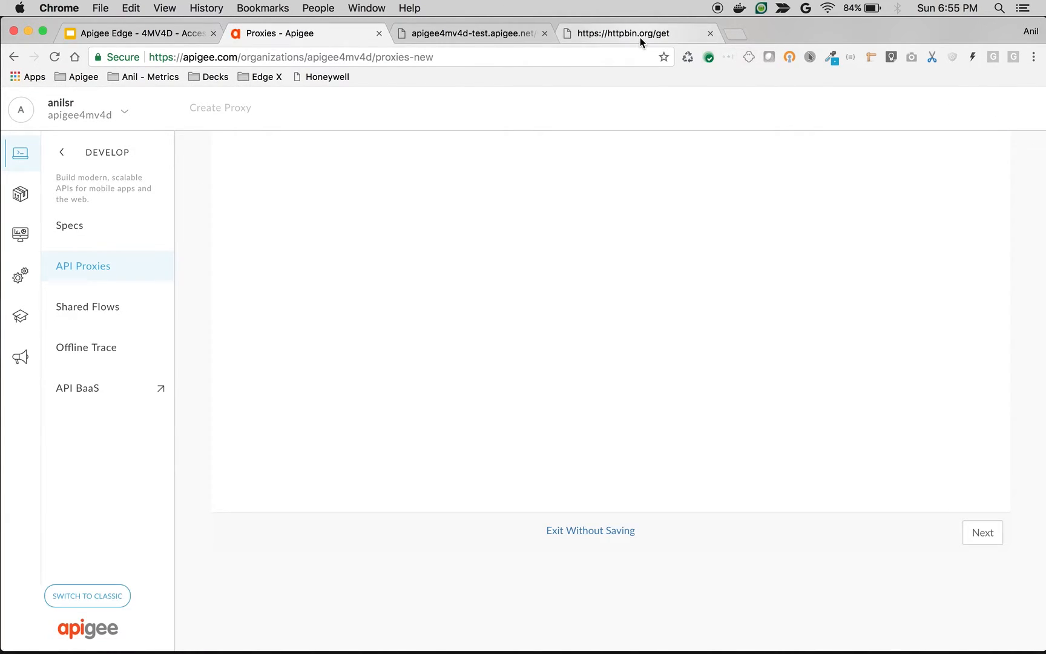
left_click(633, 33)
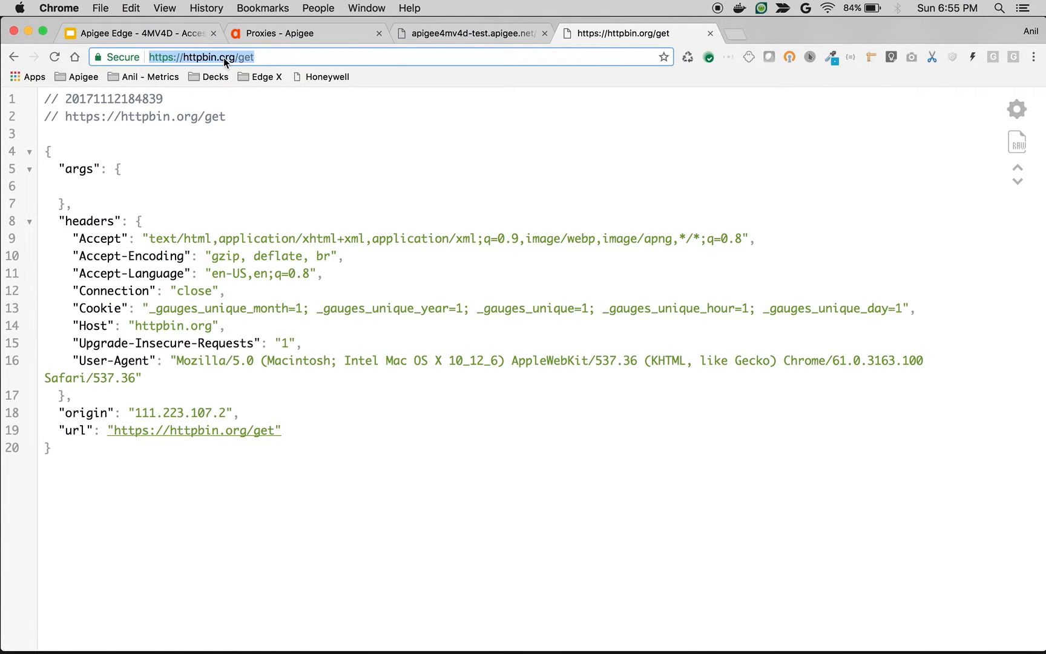
mouse_move(240, 63)
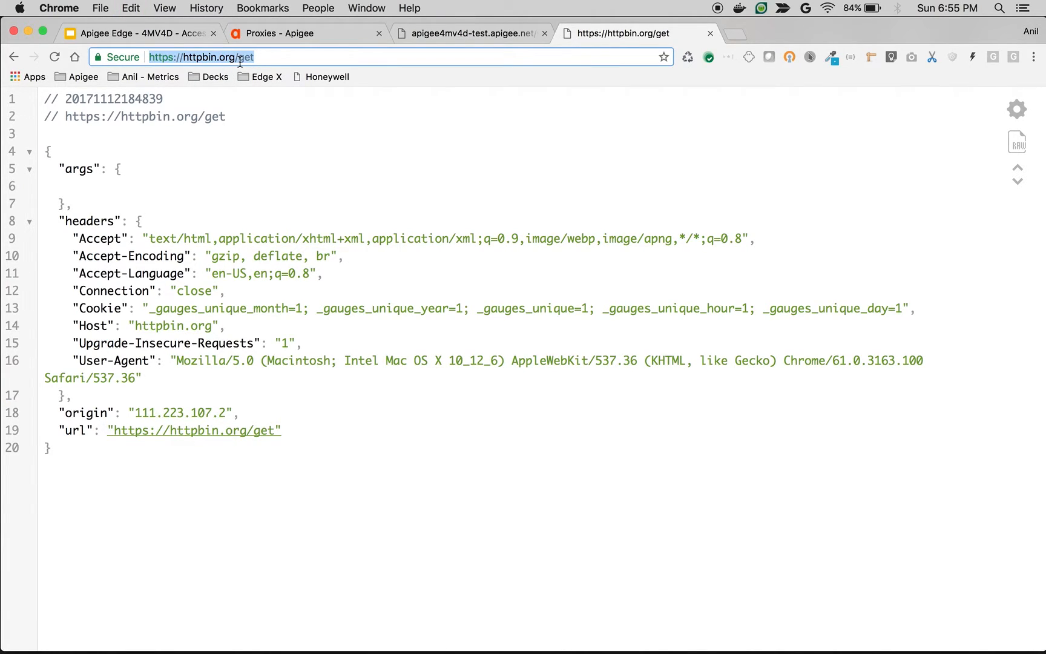
left_click(278, 34)
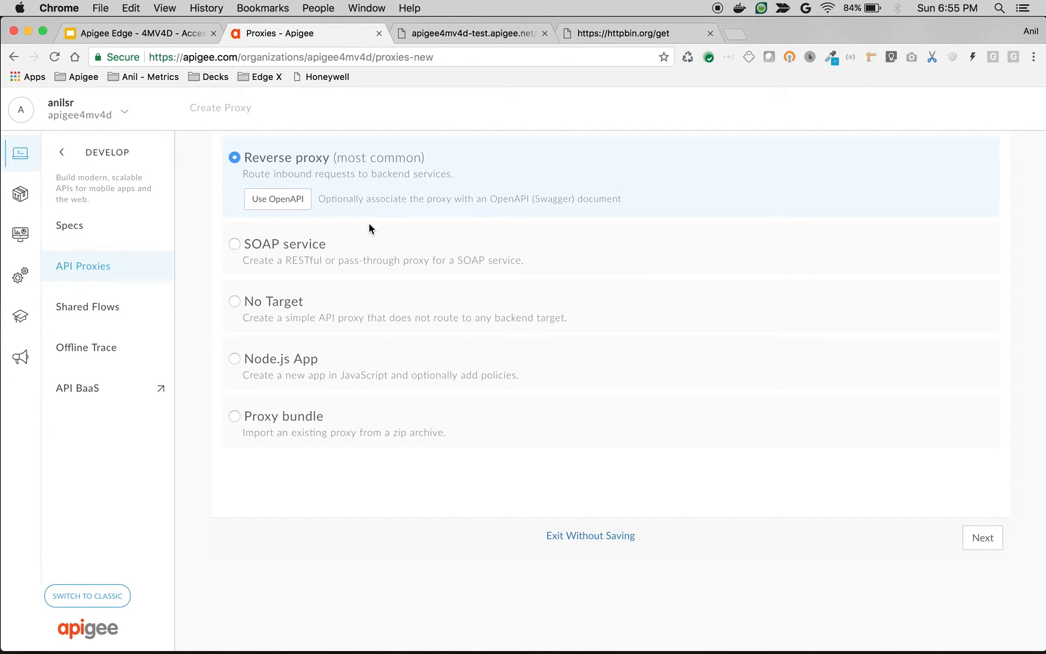
left_click(983, 538)
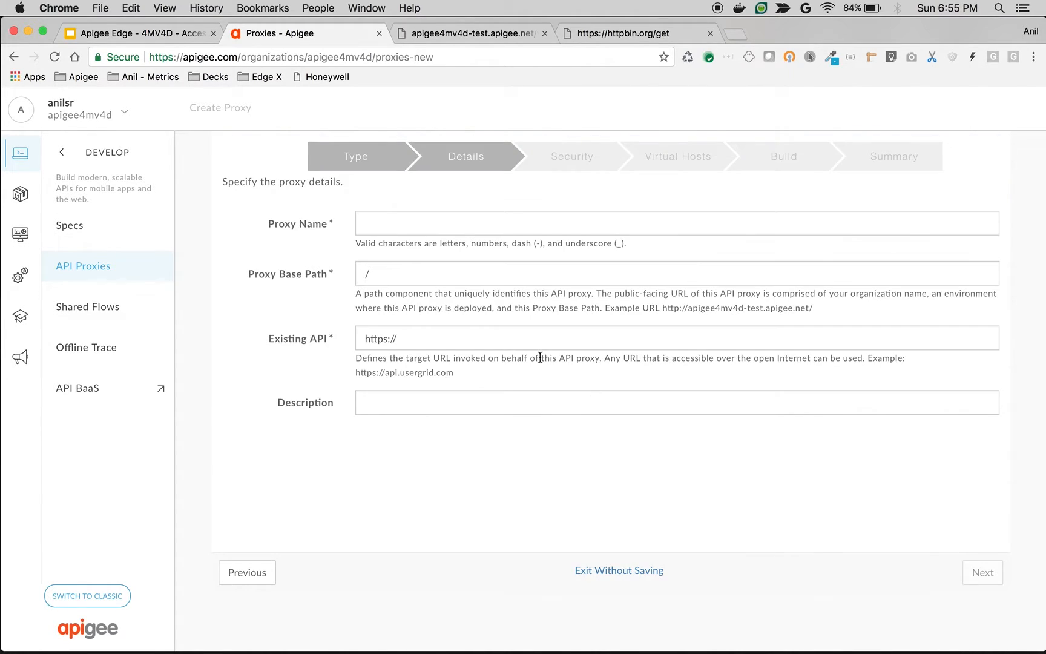
type("access-control-demo")
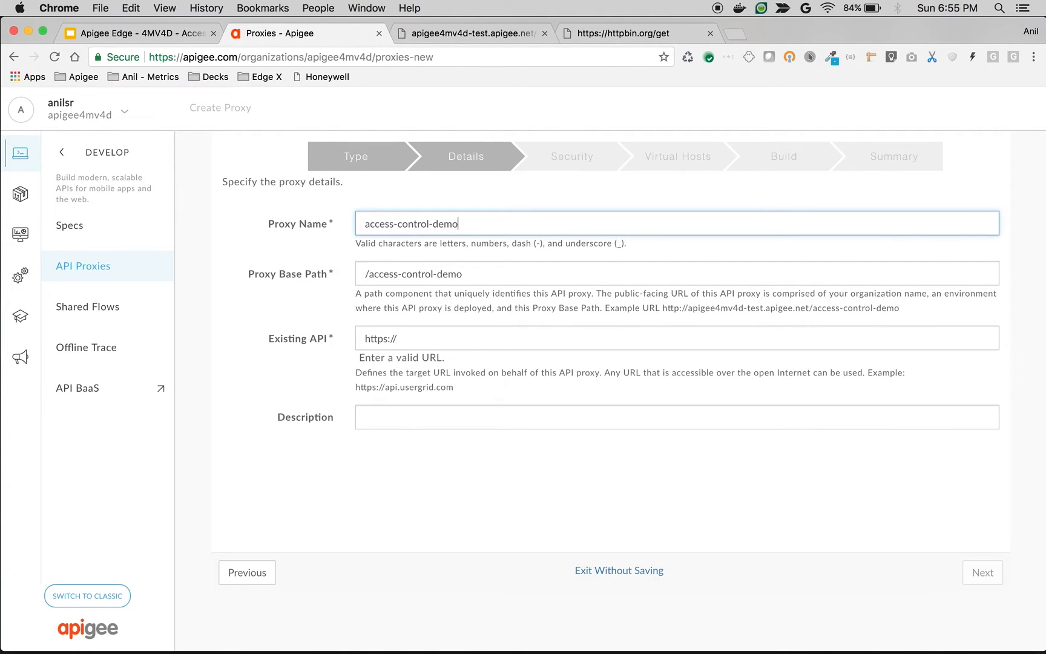
left_click(675, 270)
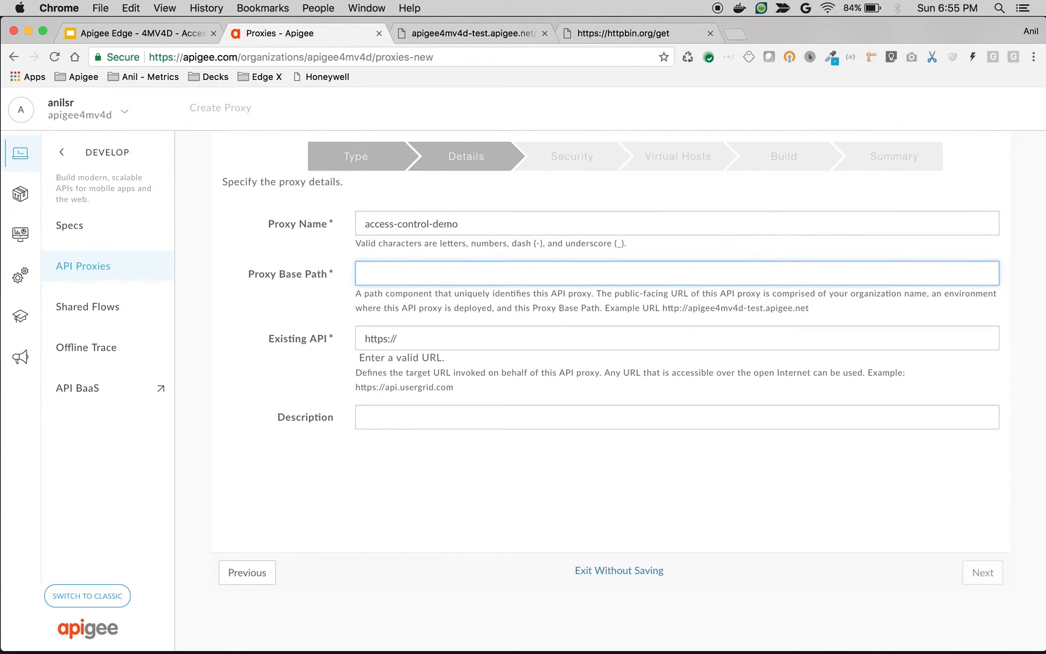
type("/v1/acl-demo")
left_click(677, 337)
type("httpbin.org/get")
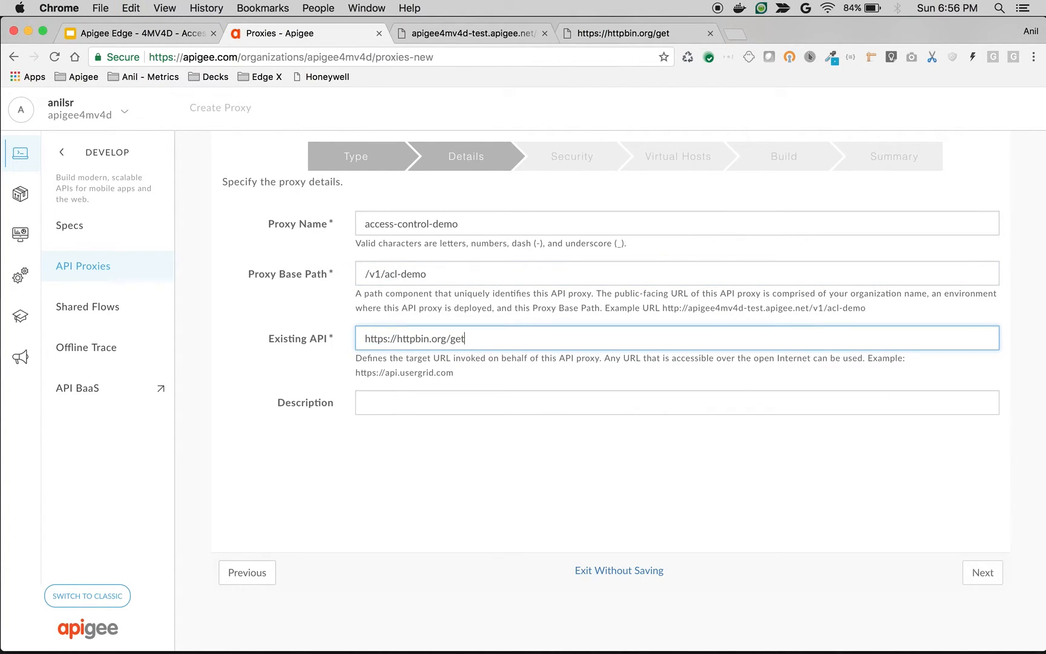
mouse_move(419, 373)
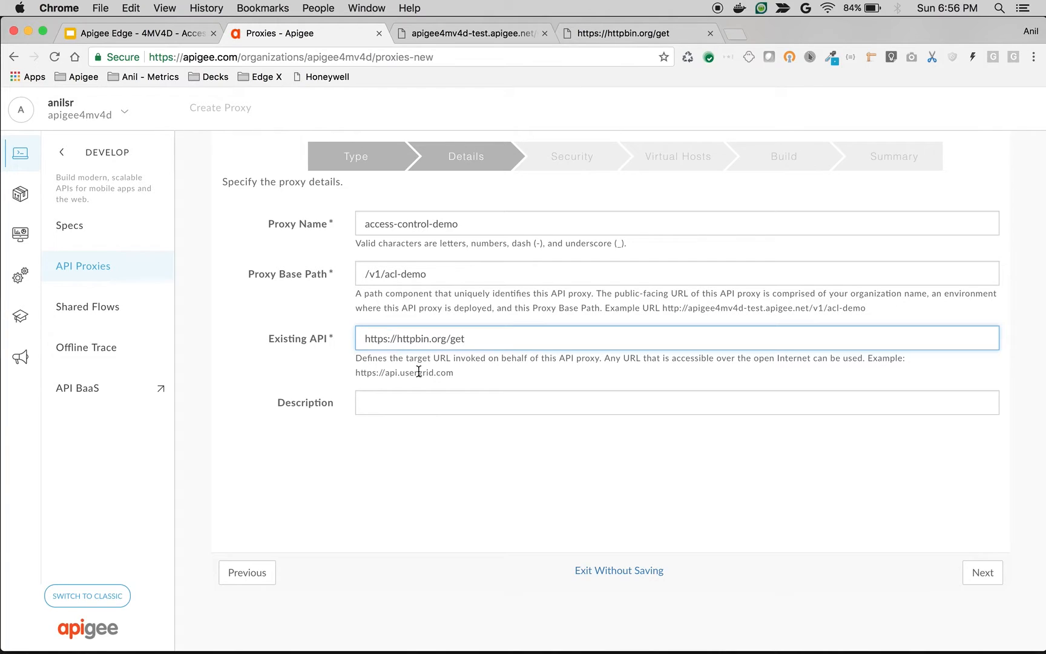
type("http://httpbin.org/get")
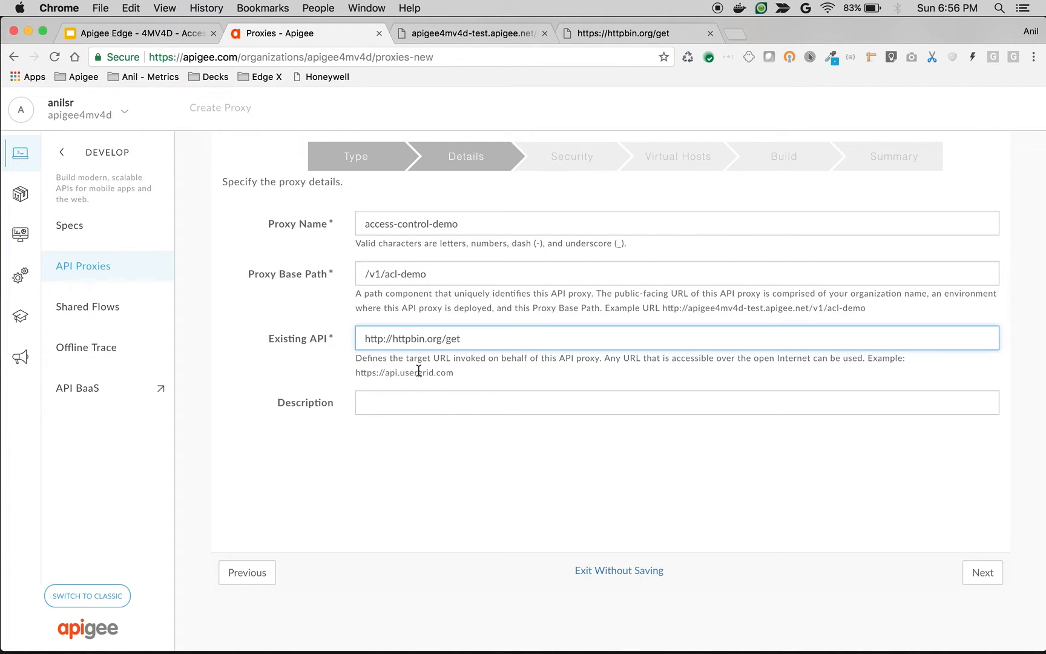
left_click(983, 573)
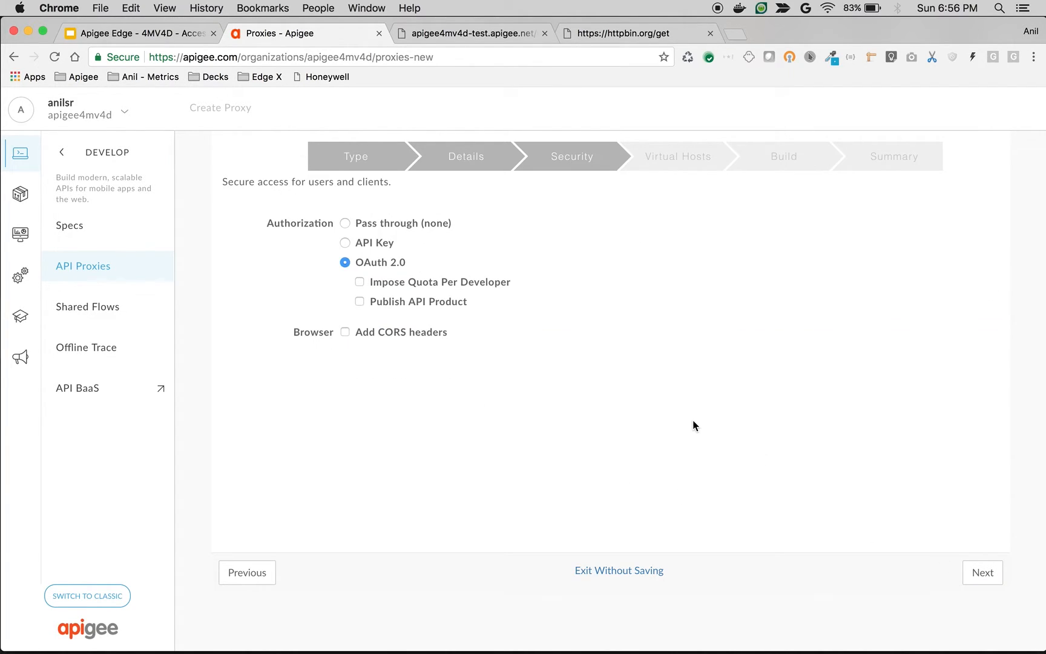
Choose pass-through authorization, keep default virtual hosts, and build and deploy to test.
left_click(344, 223)
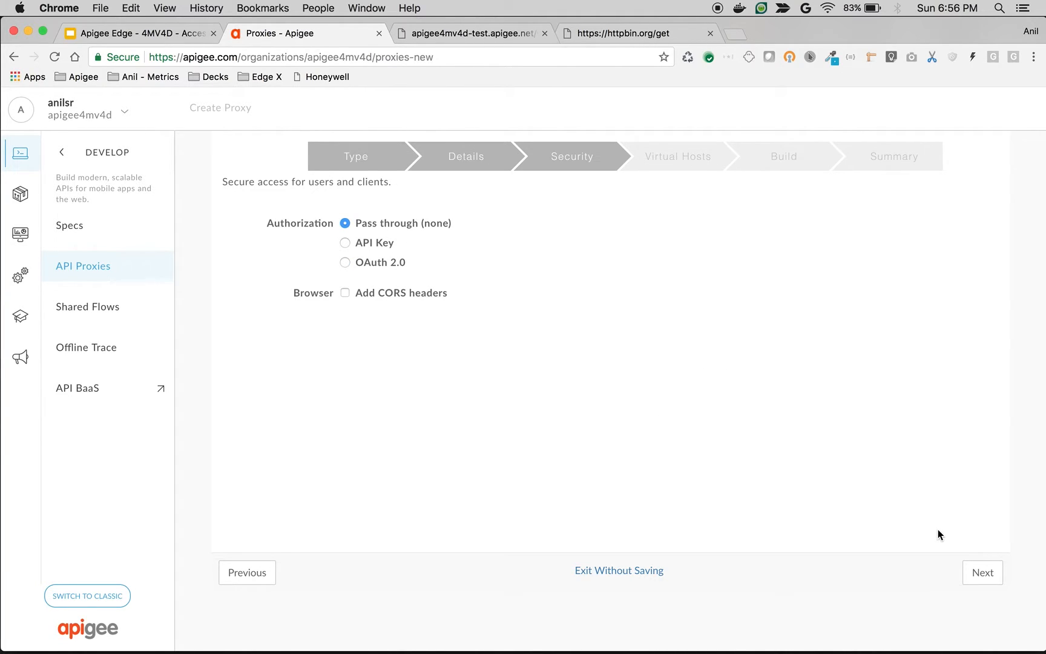
left_click(983, 573)
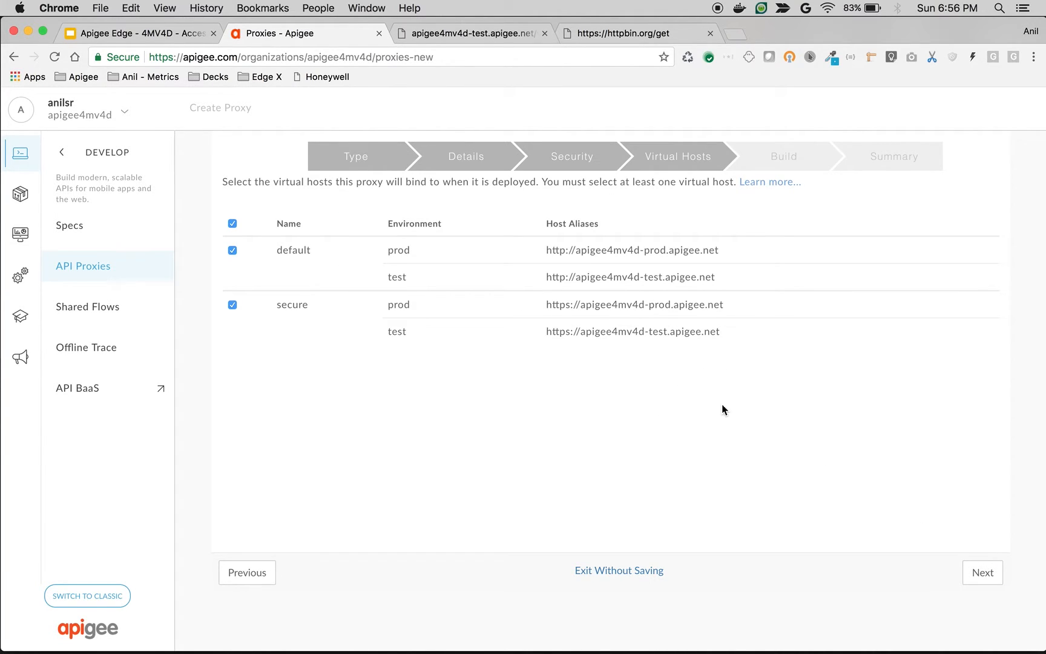
left_click(983, 572)
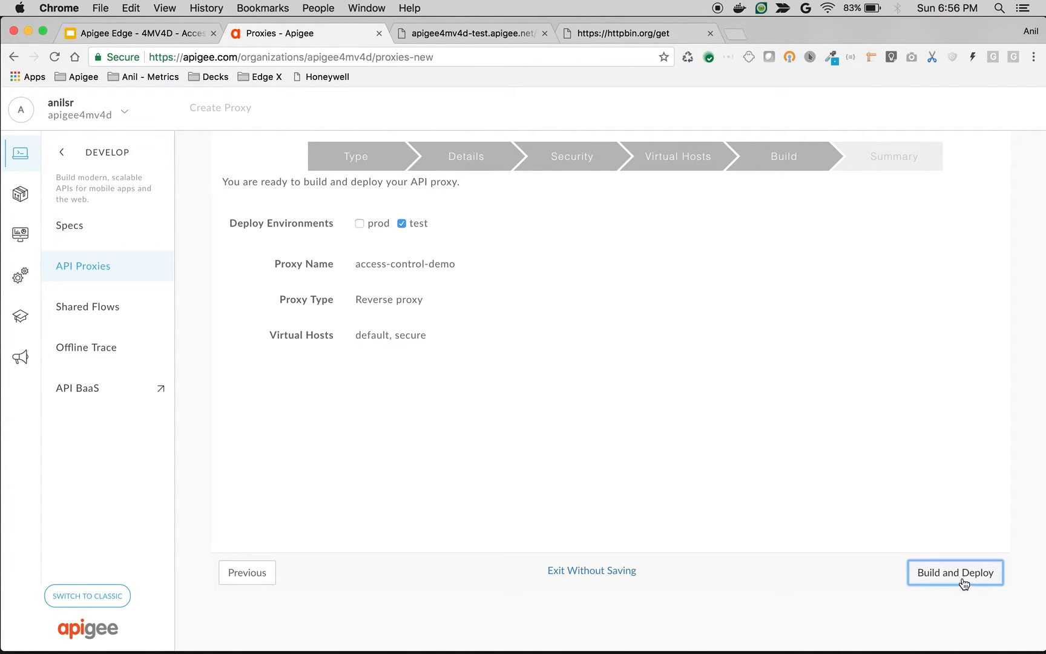
left_click(955, 572)
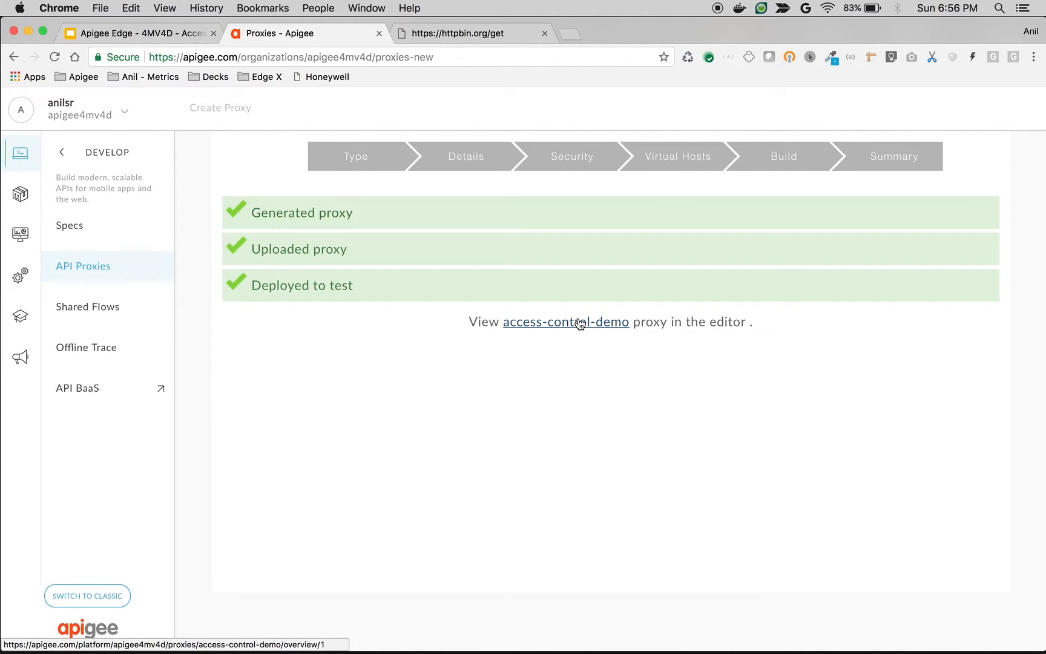
Open access-control-demo in the editor and confirm /v1/acl-demo returns the httpbin response.
left_click(576, 322)
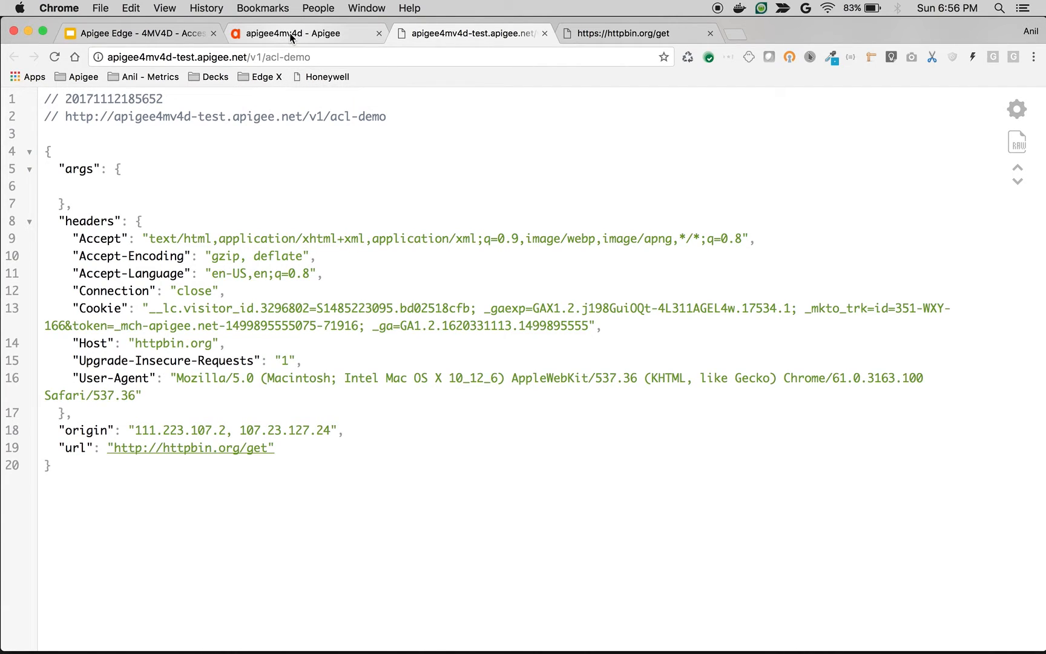
left_click(293, 32)
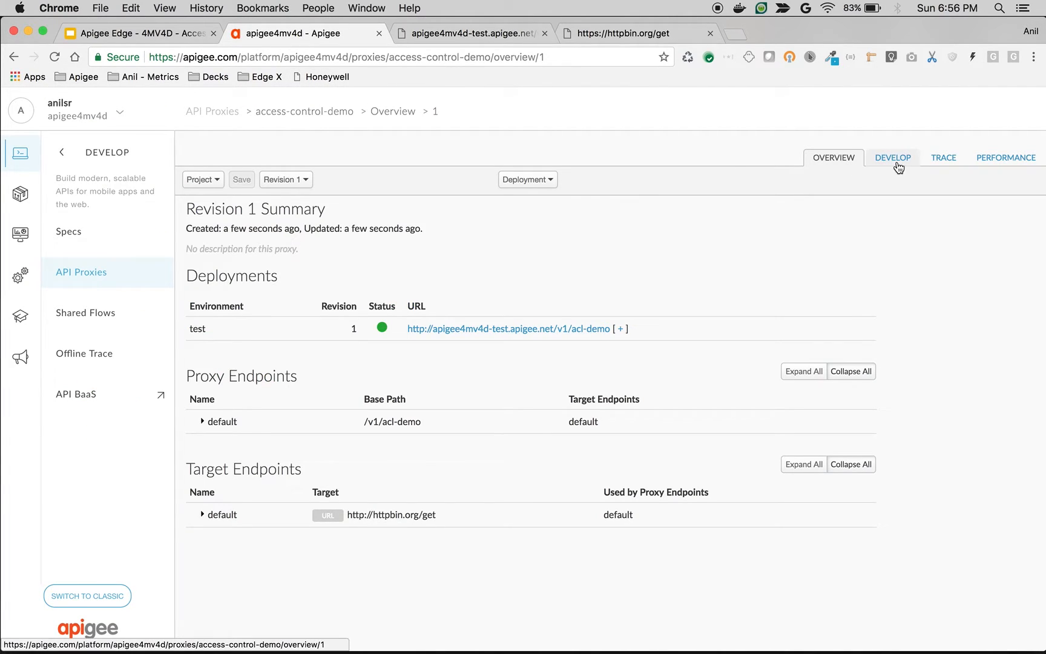
Add an Access Control-1 policy to the PreFlow, denying 10.10.10.20 with mask 32.
left_click(893, 157)
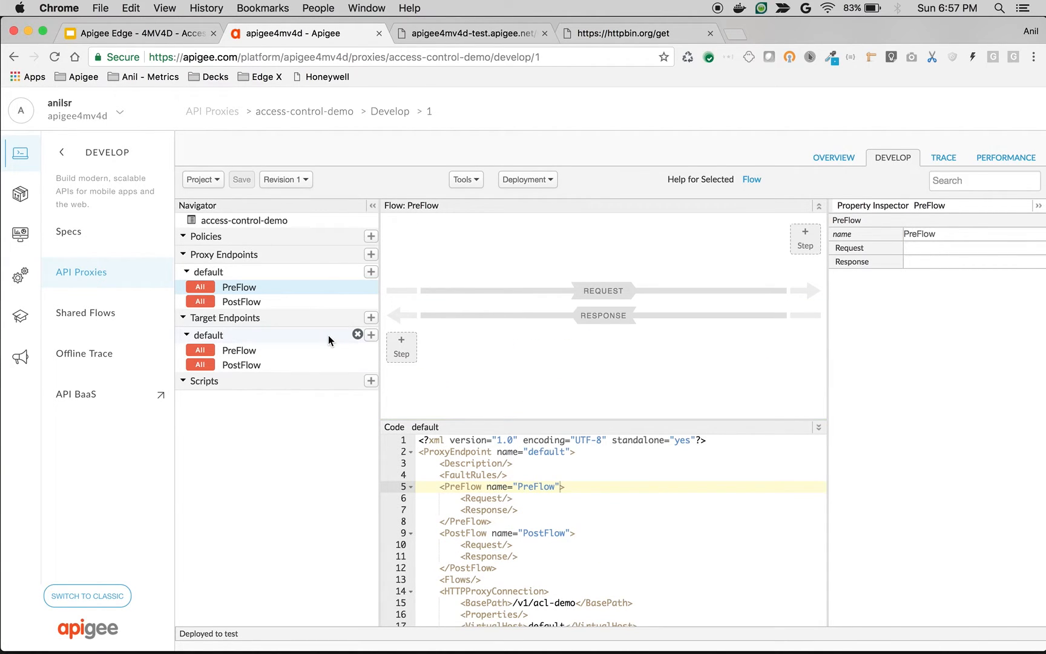
mouse_move(259, 303)
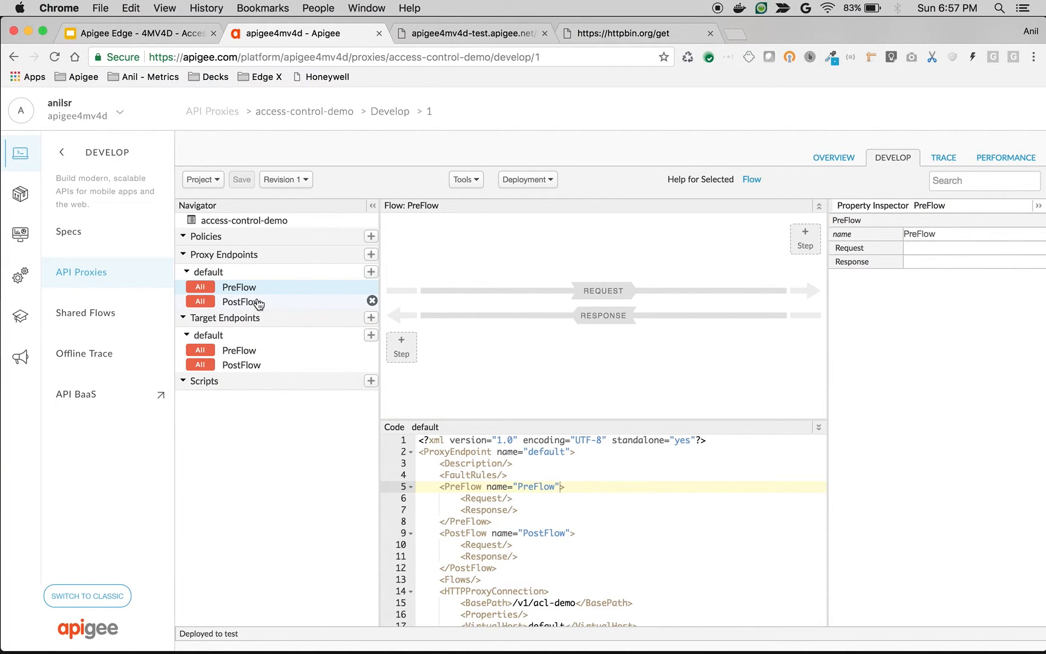
mouse_move(264, 301)
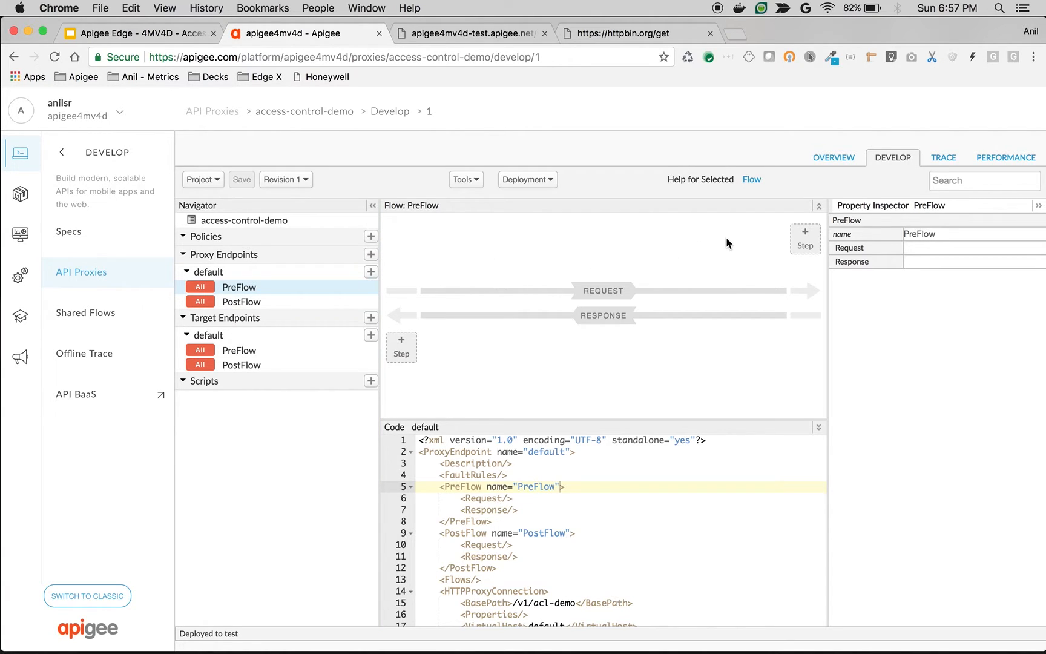
left_click(805, 240)
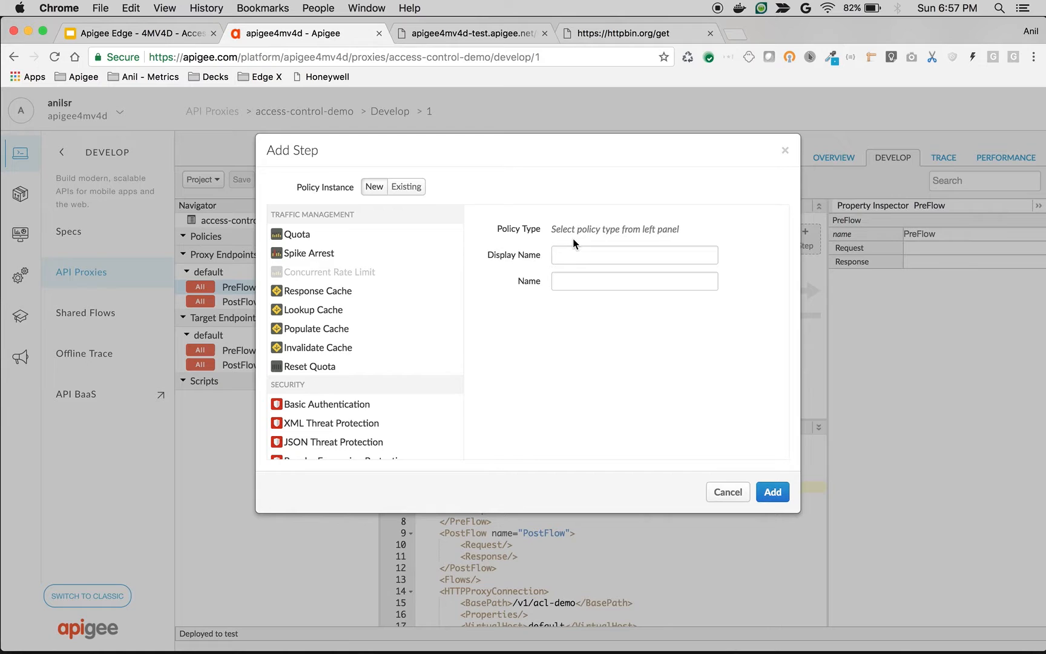
left_click(315, 408)
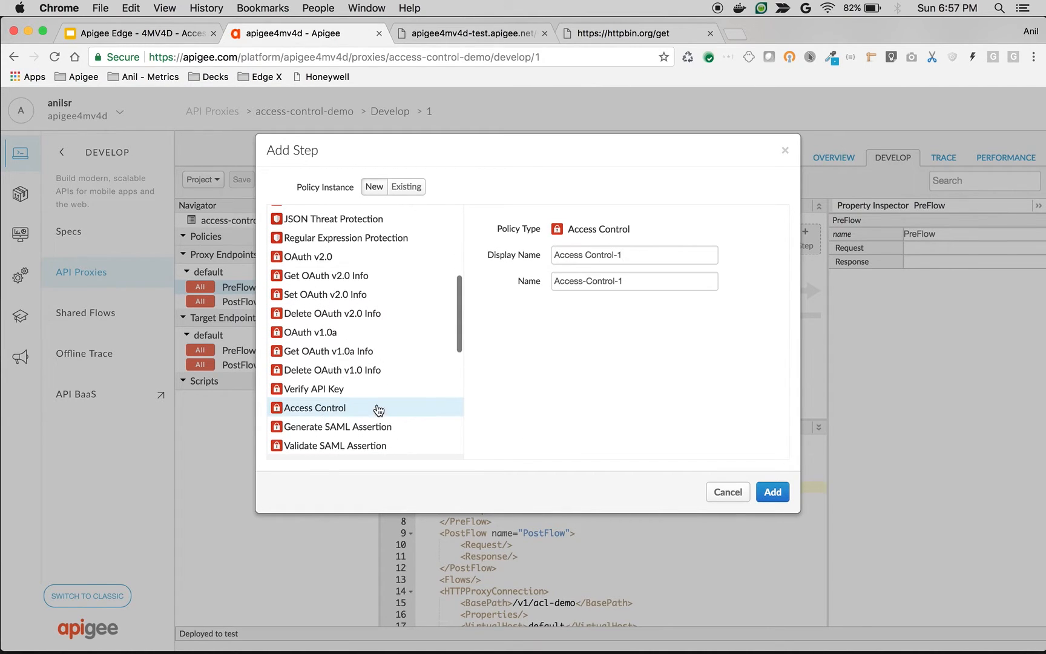
left_click(772, 492)
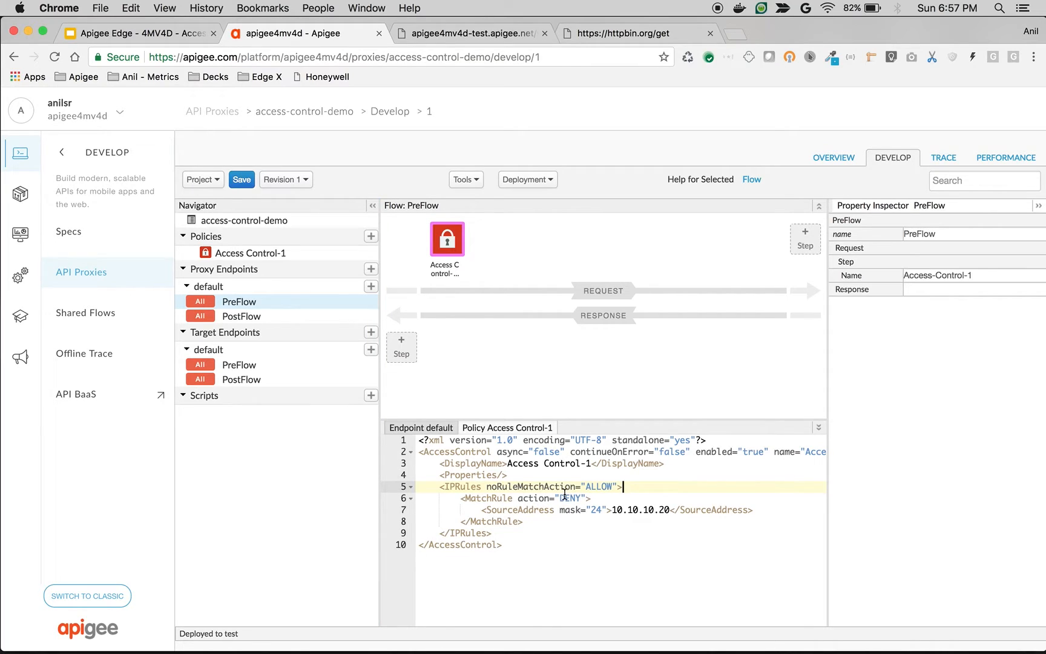
mouse_move(590, 509)
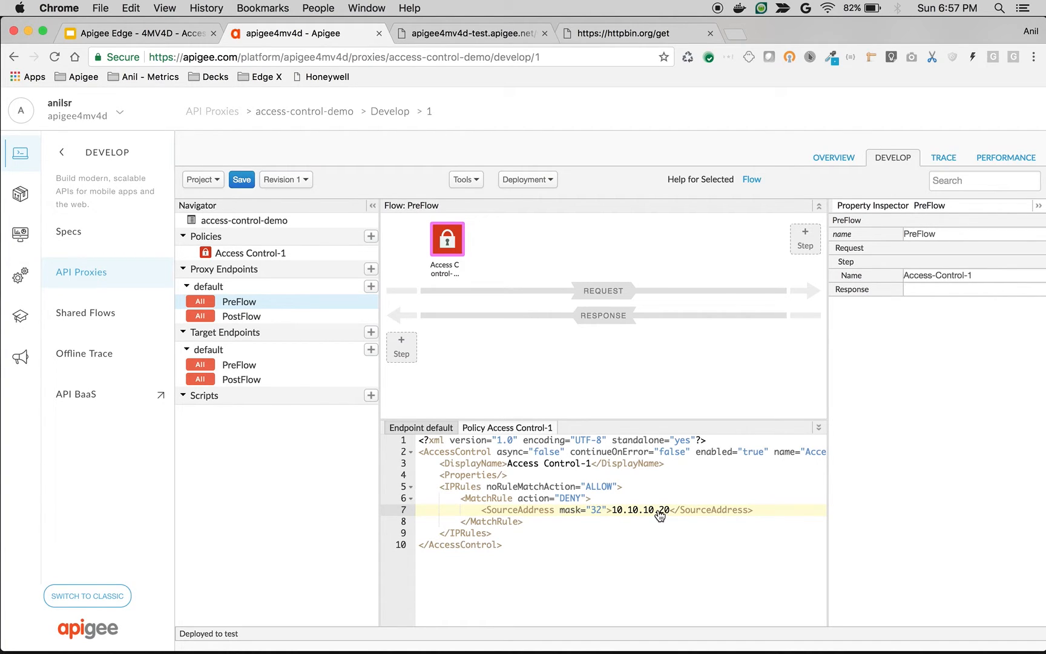
left_click(572, 327)
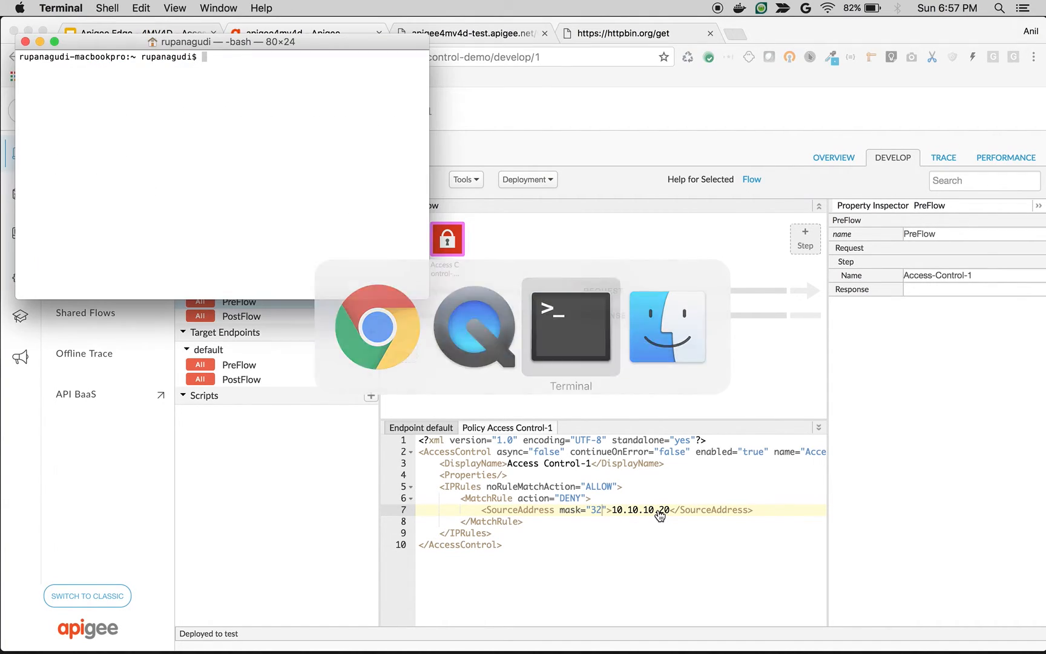
type("curl ipinfo.io/ip")
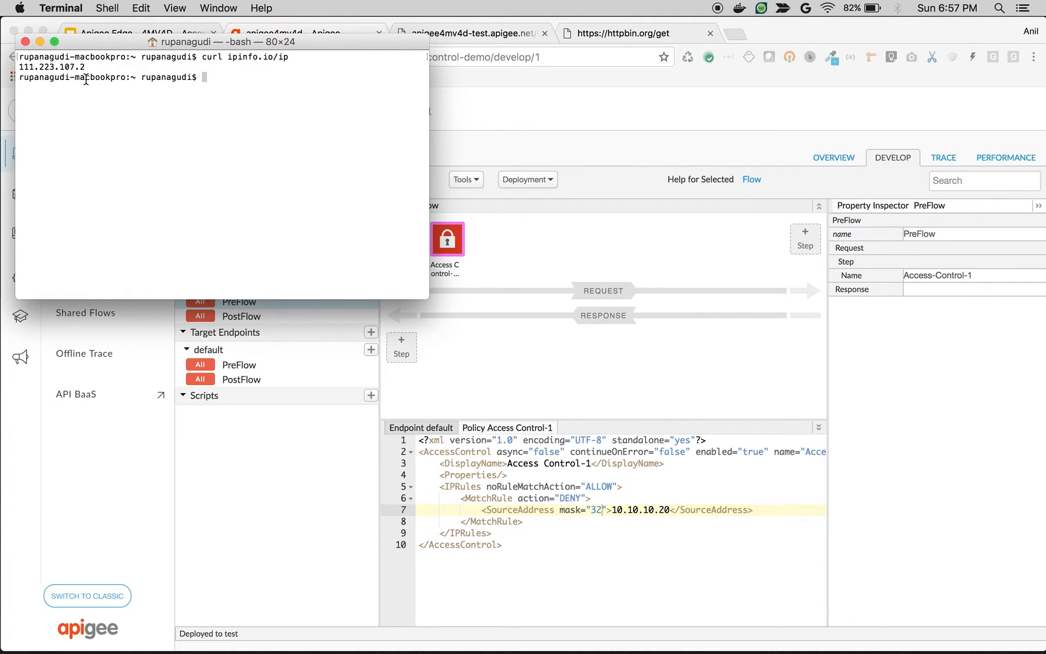
double_click(46, 66)
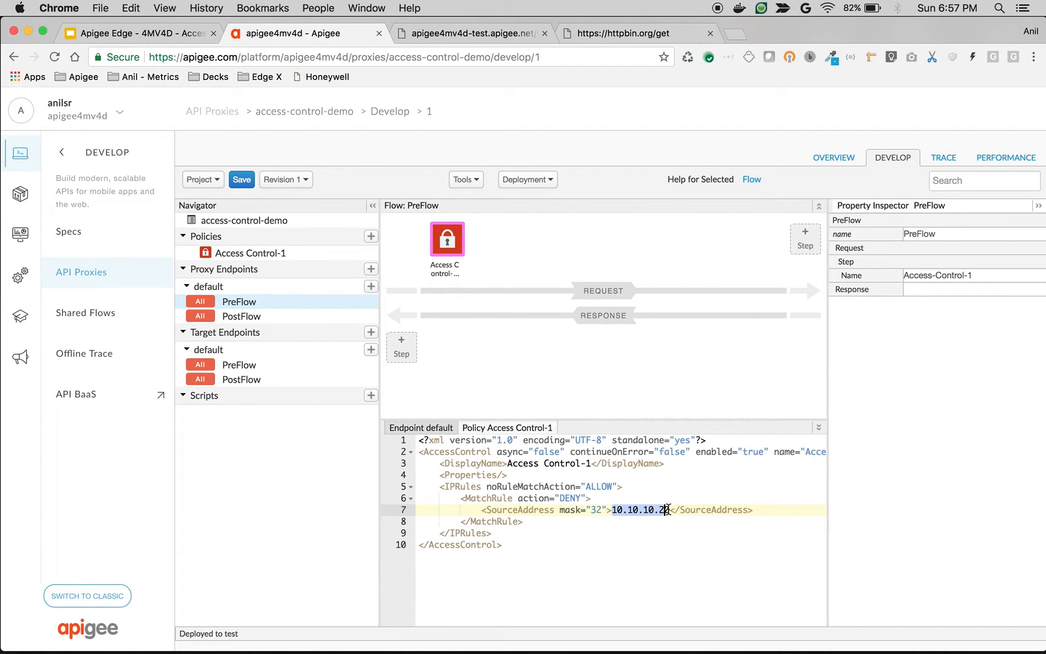
Set the policy's SourceAddress to 111.223.107.2 and save revision 1.
type("111.223.107.2")
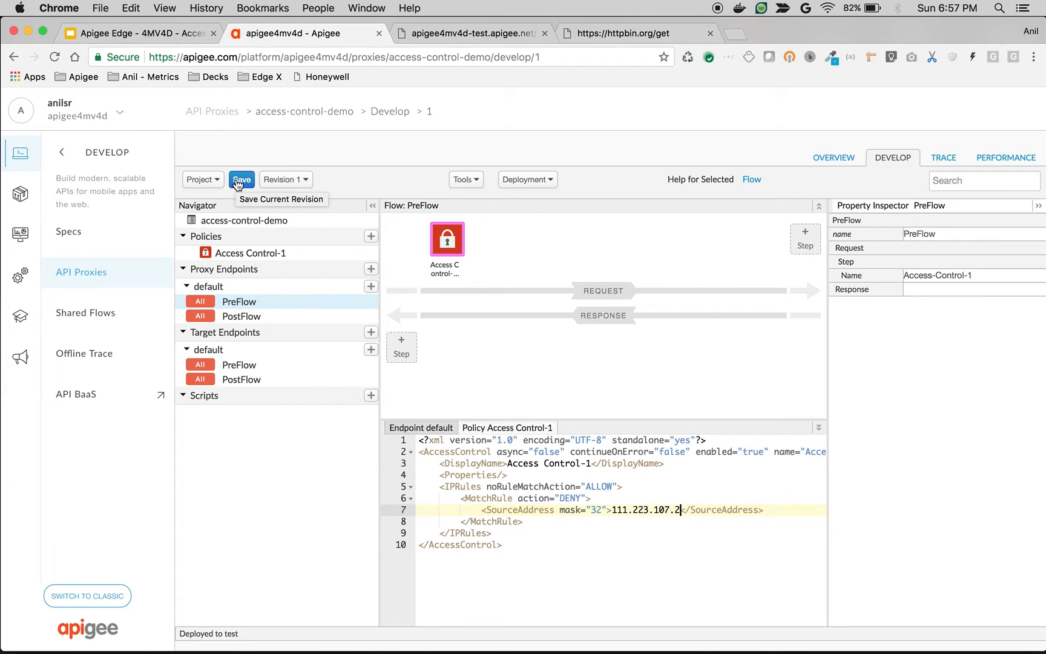
left_click(242, 179)
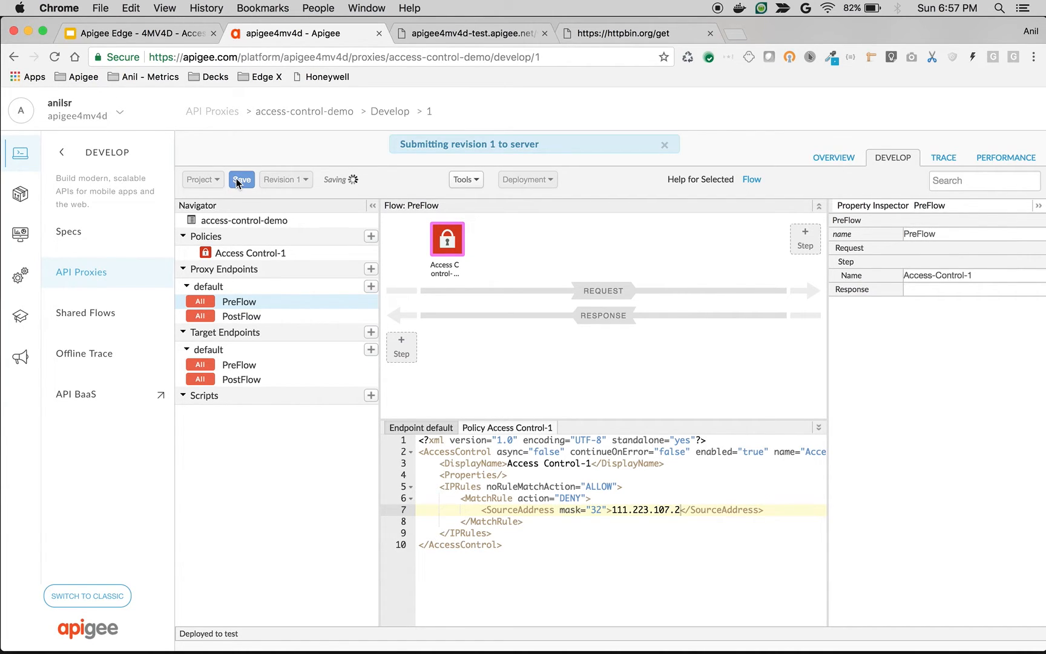
left_click(243, 180)
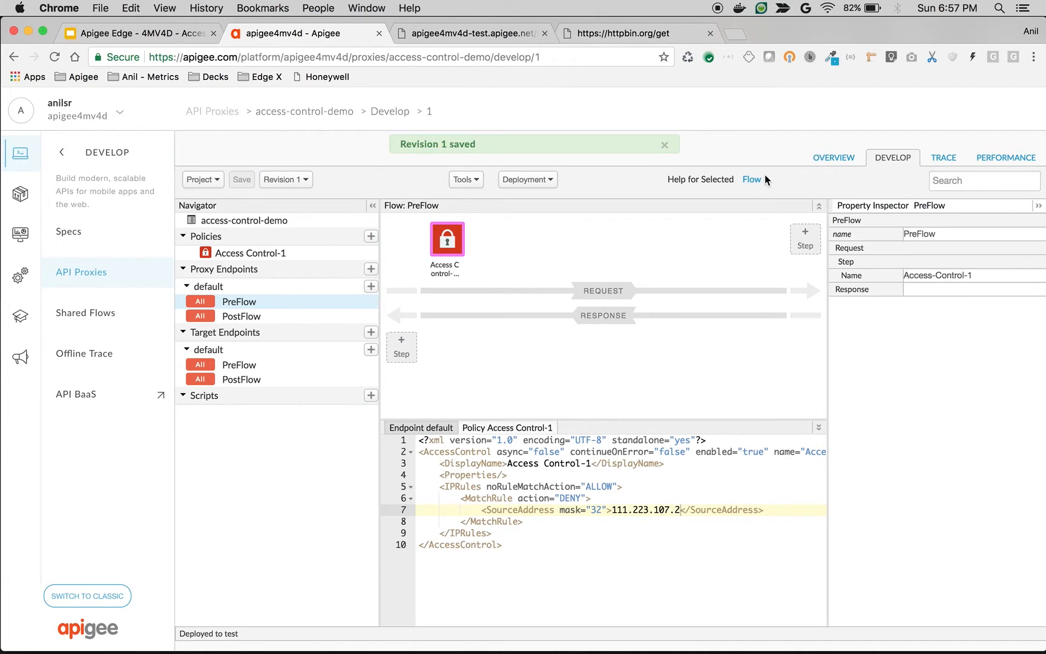
left_click(943, 158)
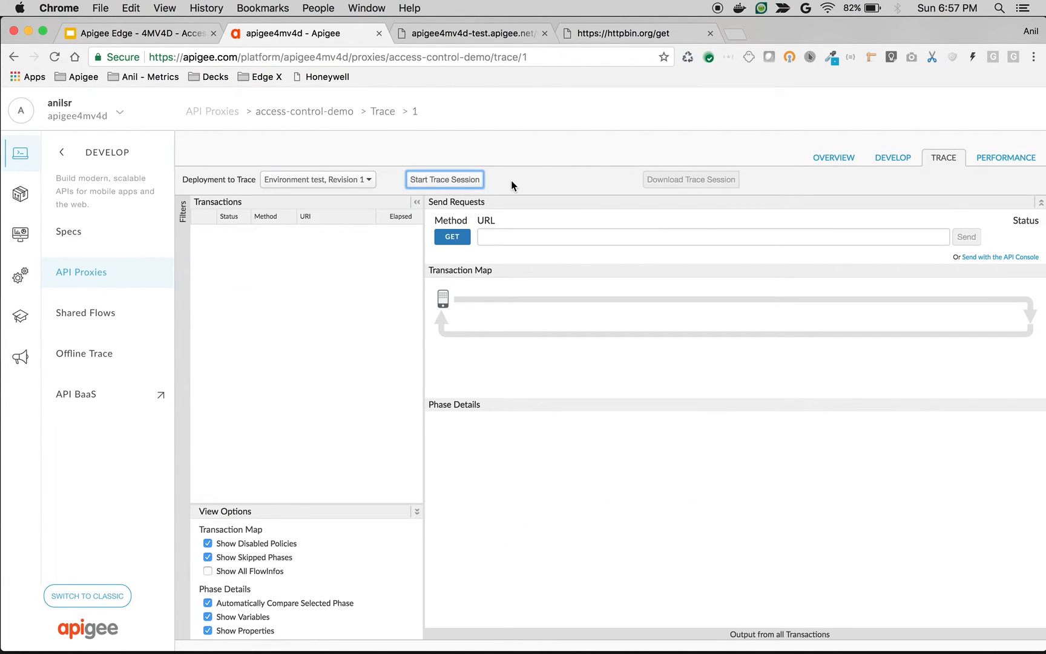
Start a trace session and capture /v1/acl-demo returning a 403 Access Denied fault.
left_click(445, 179)
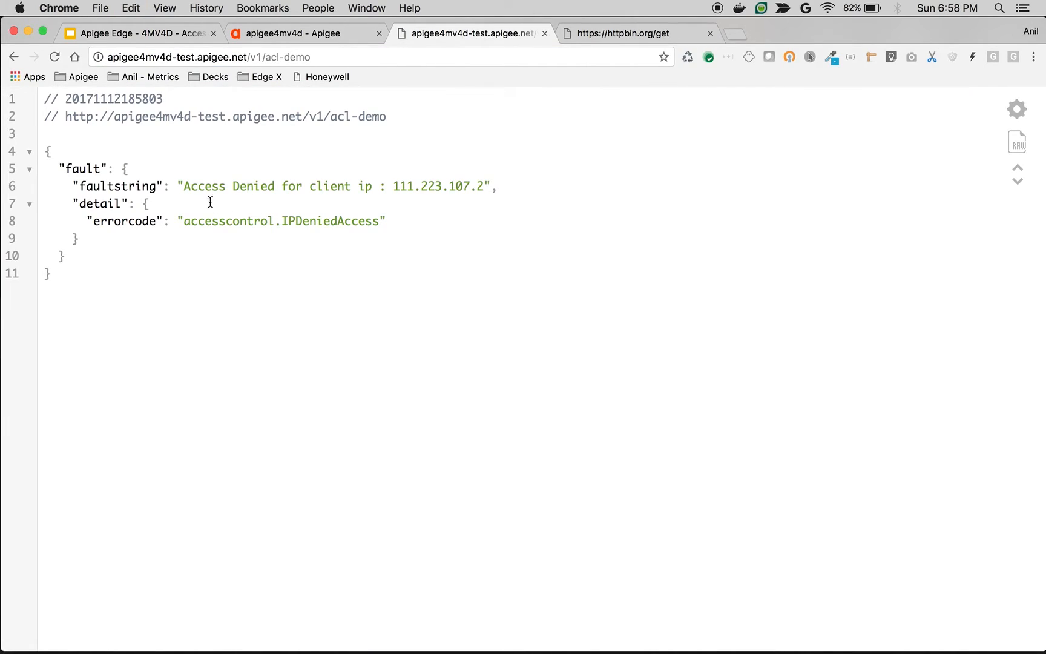
left_click_drag(186, 187, 326, 221)
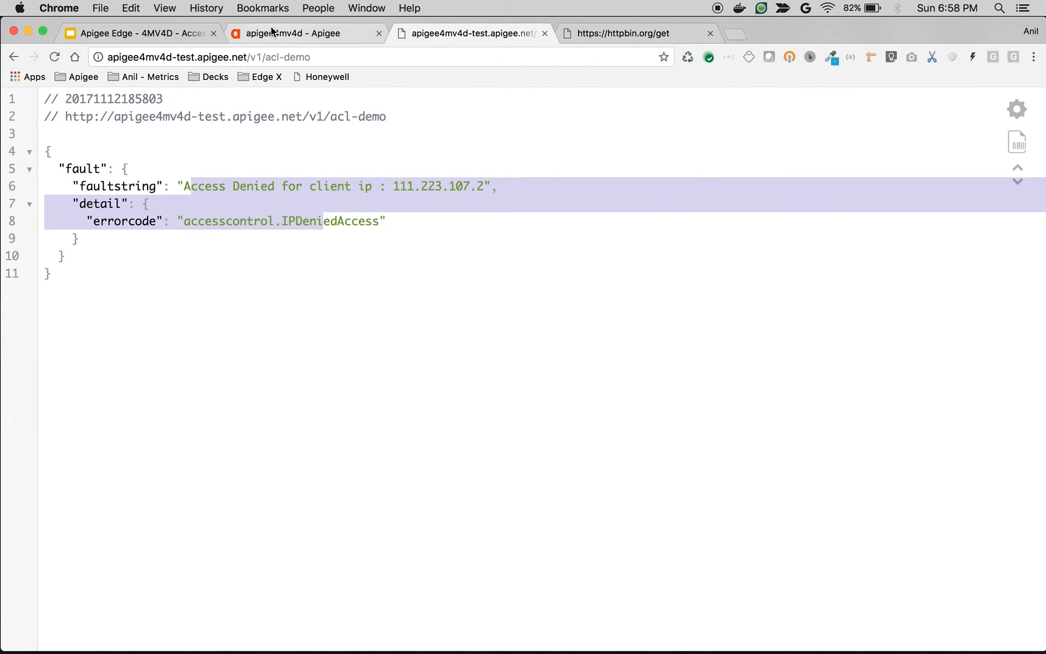
left_click(286, 34)
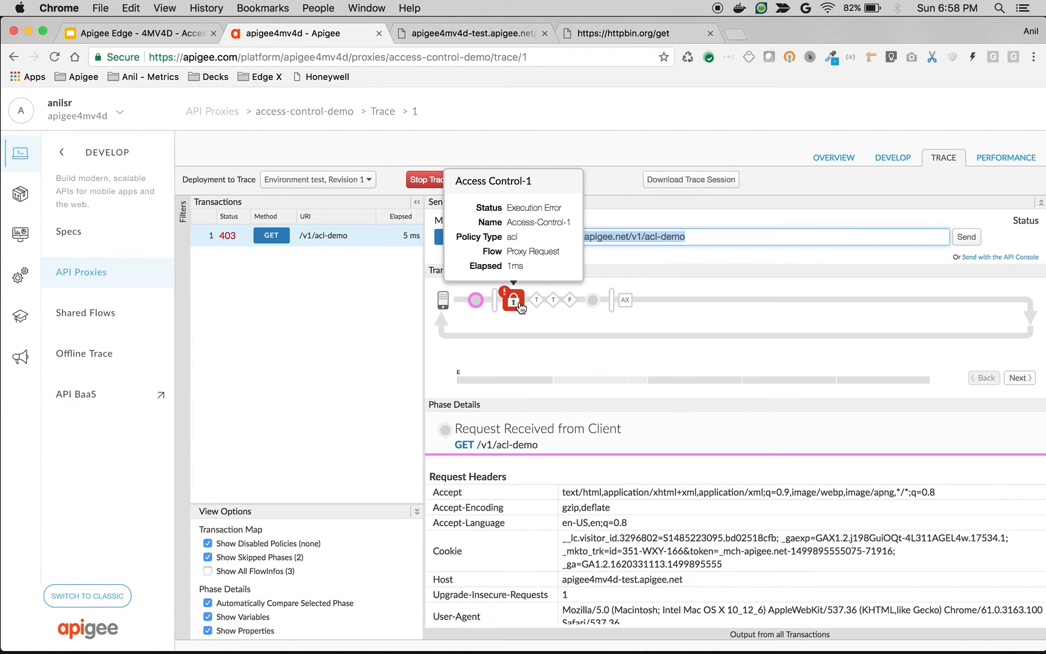
mouse_move(867, 185)
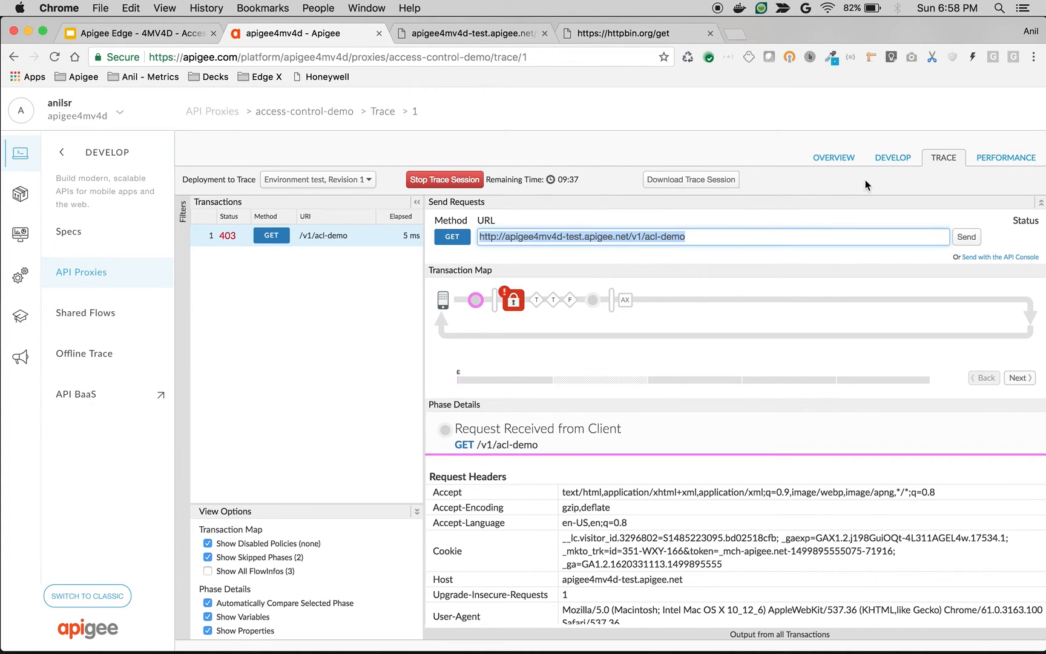
Change the policy to ALLOW 111.223.107.2 with noRuleMatchAction DENY, save, and retest successfully.
left_click(894, 157)
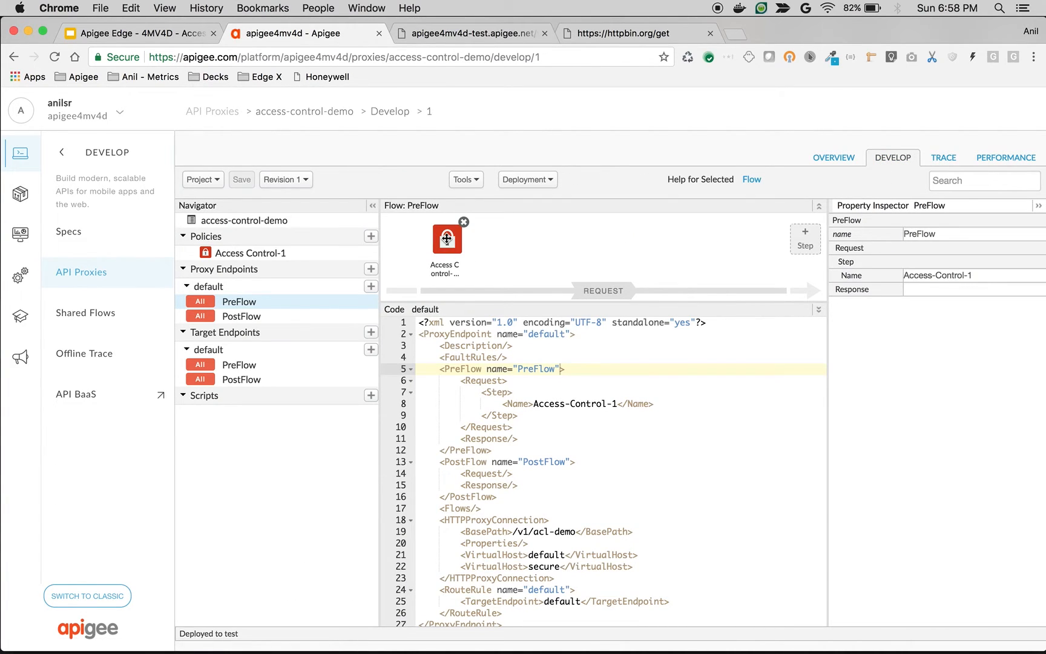
left_click(447, 238)
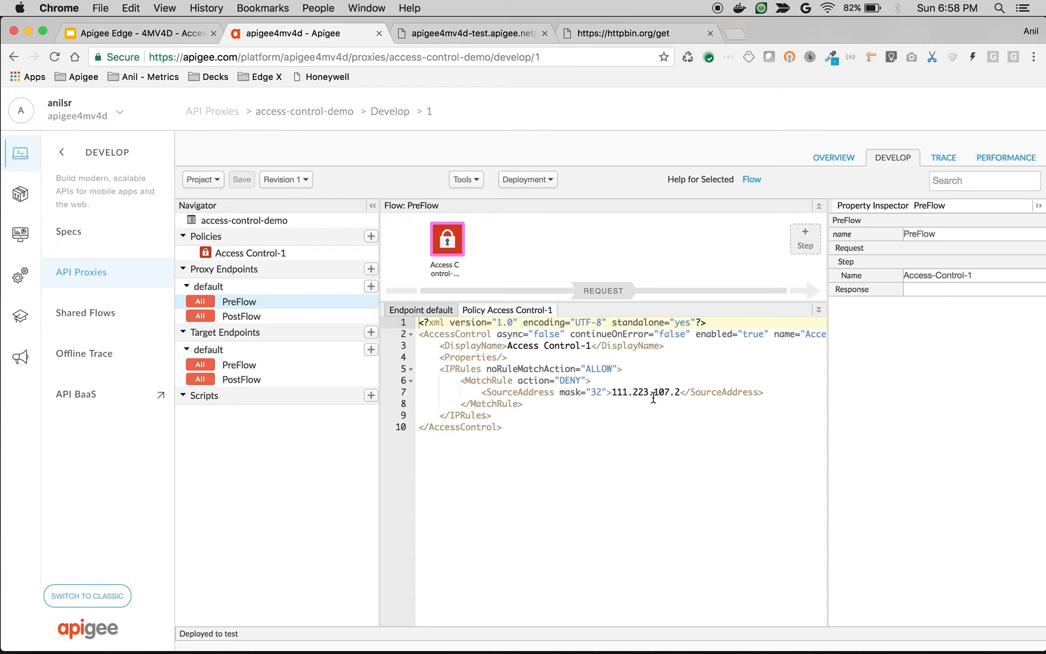
double_click(570, 380)
type("ALLOW")
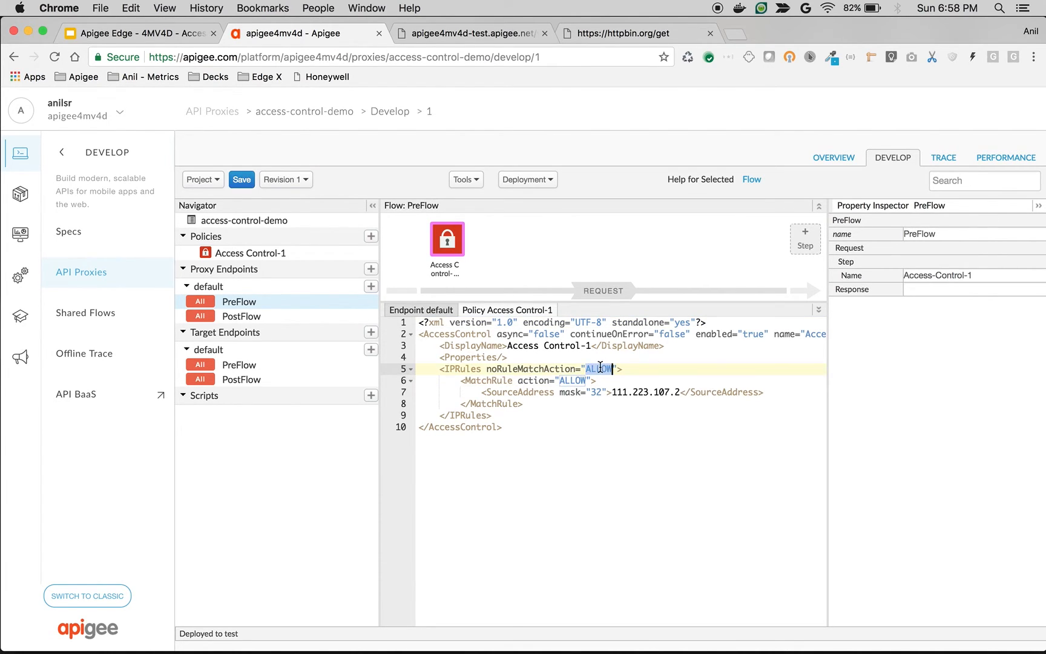
type("DENY")
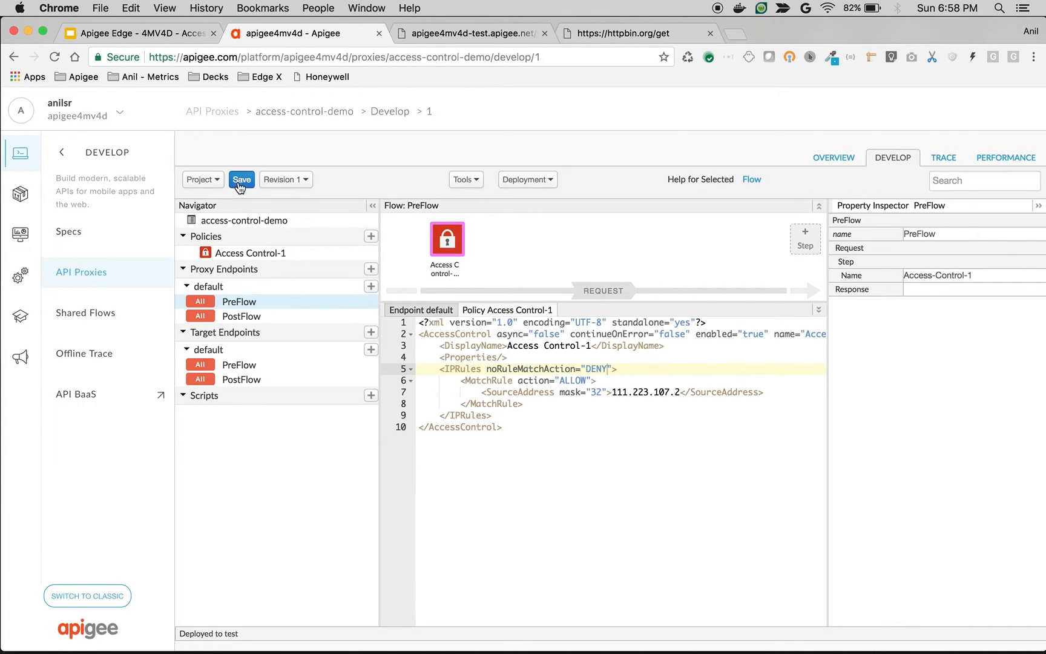
left_click(241, 179)
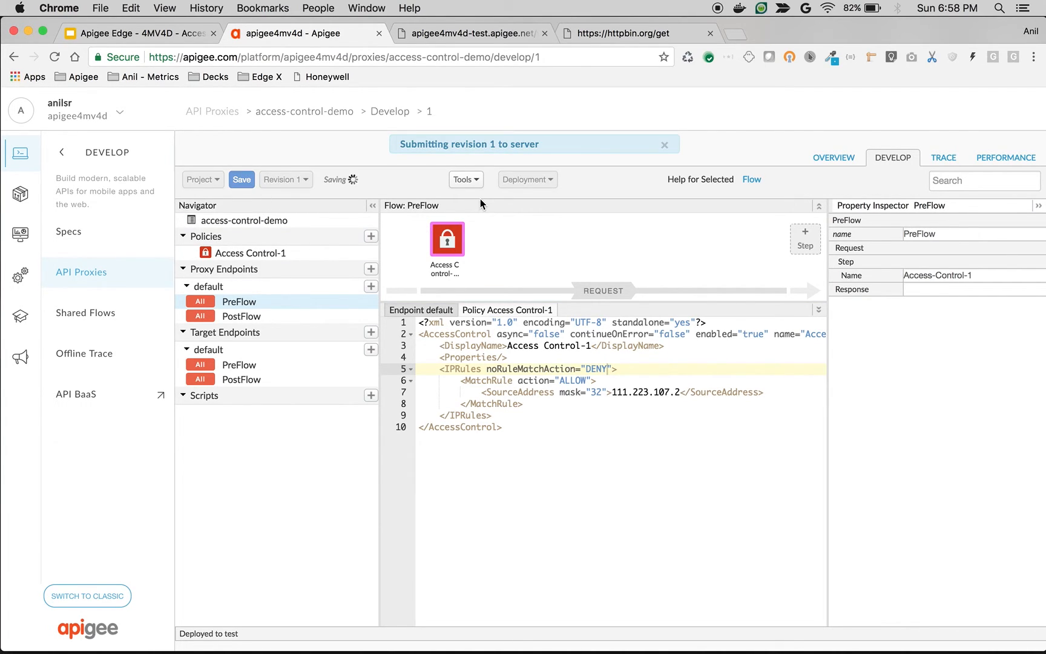
mouse_move(448, 42)
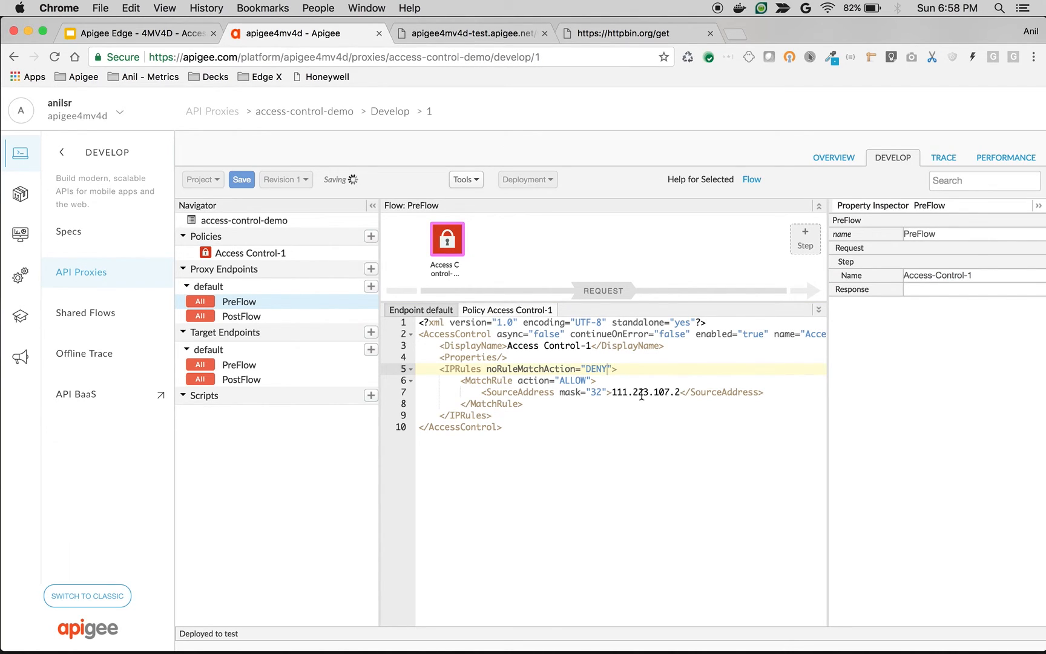
mouse_move(484, 89)
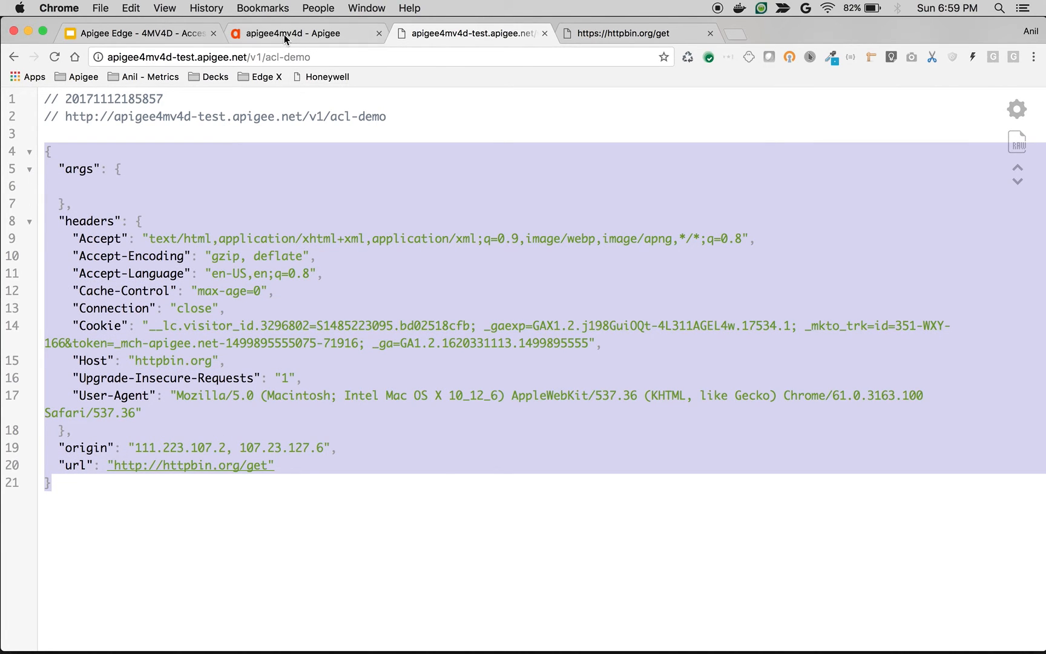
left_click(292, 34)
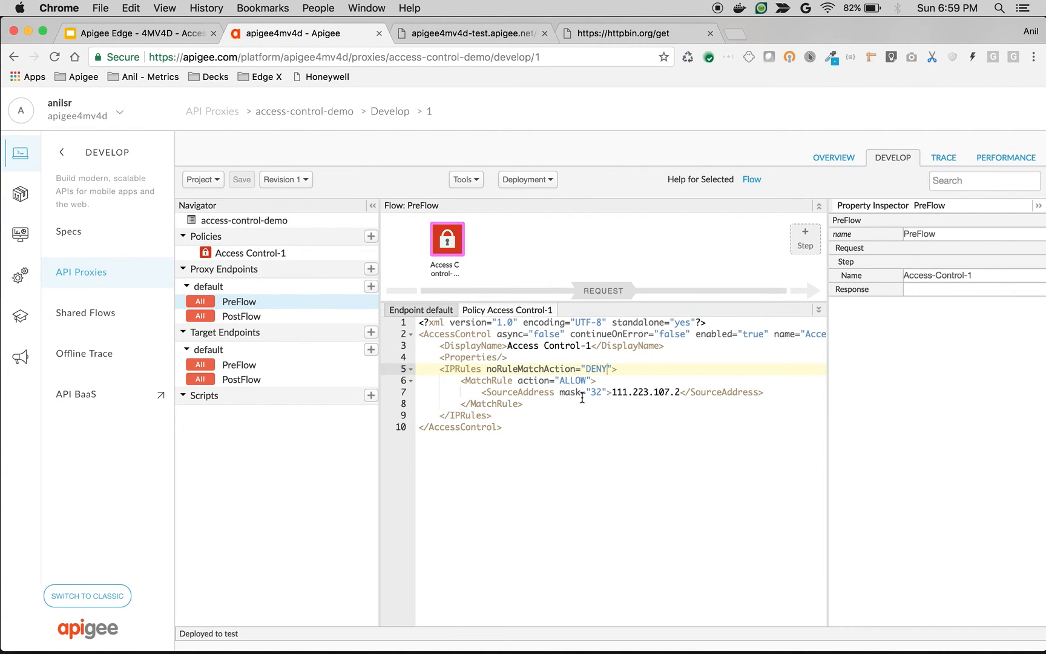
mouse_move(593, 394)
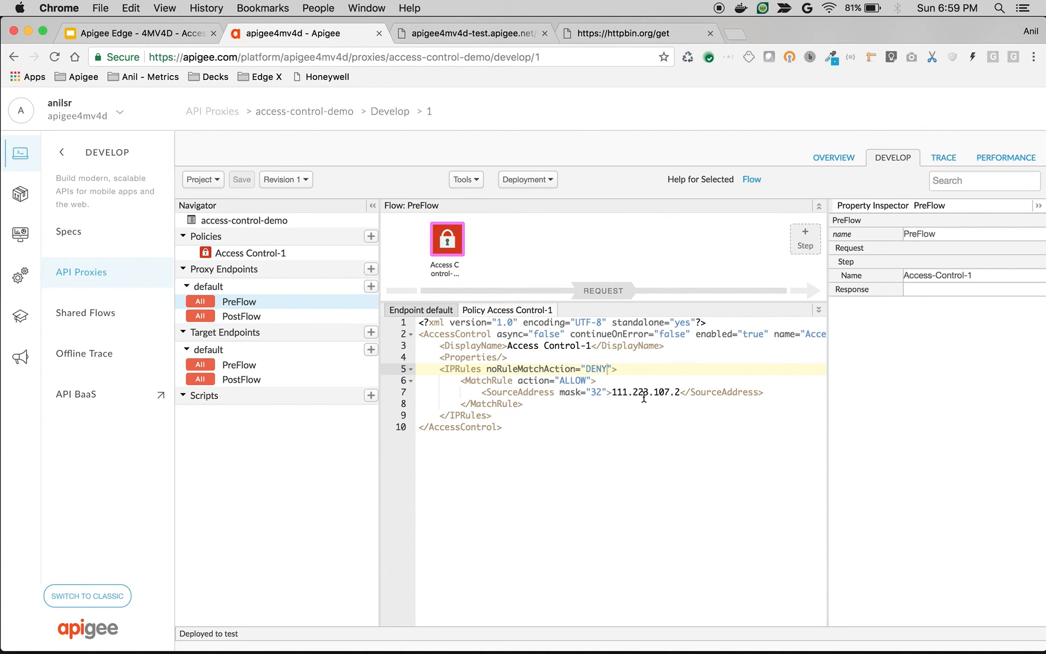
mouse_move(685, 393)
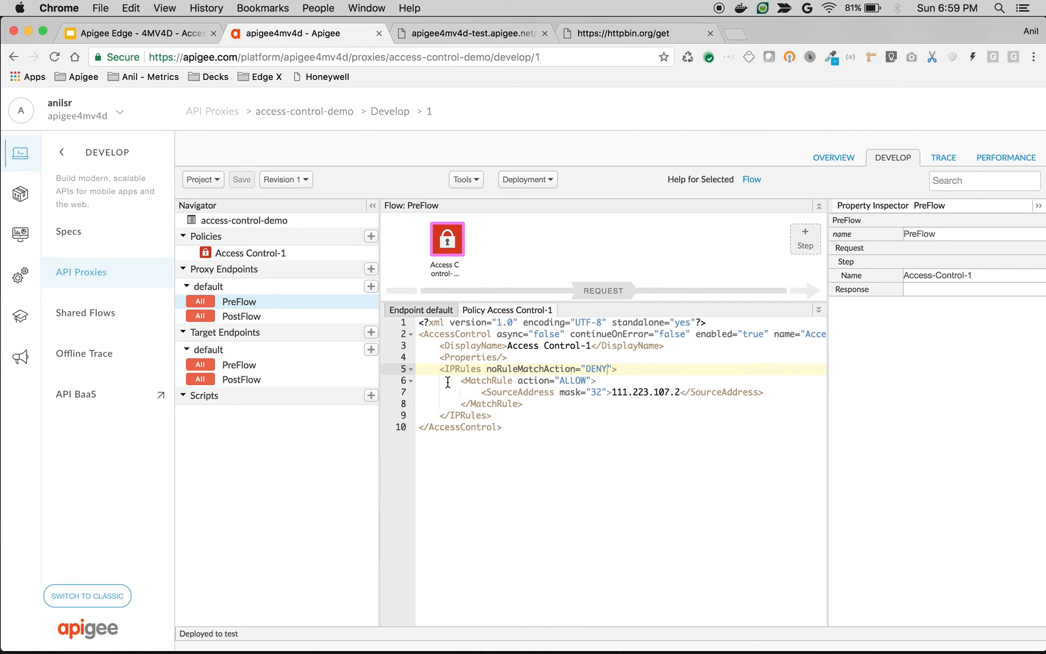
mouse_move(607, 395)
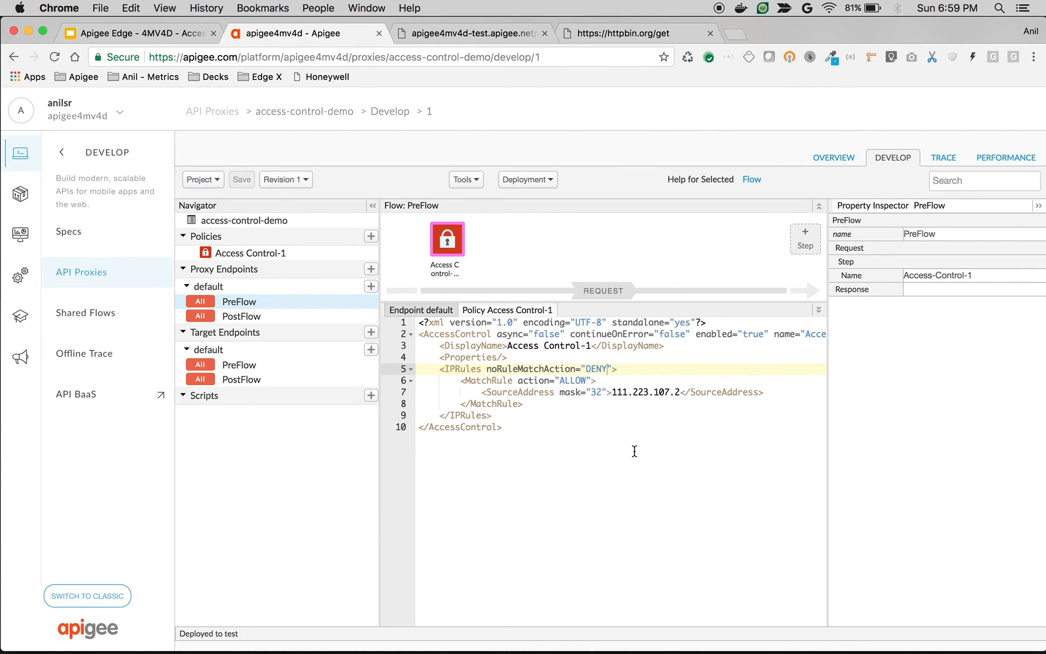
mouse_move(595, 449)
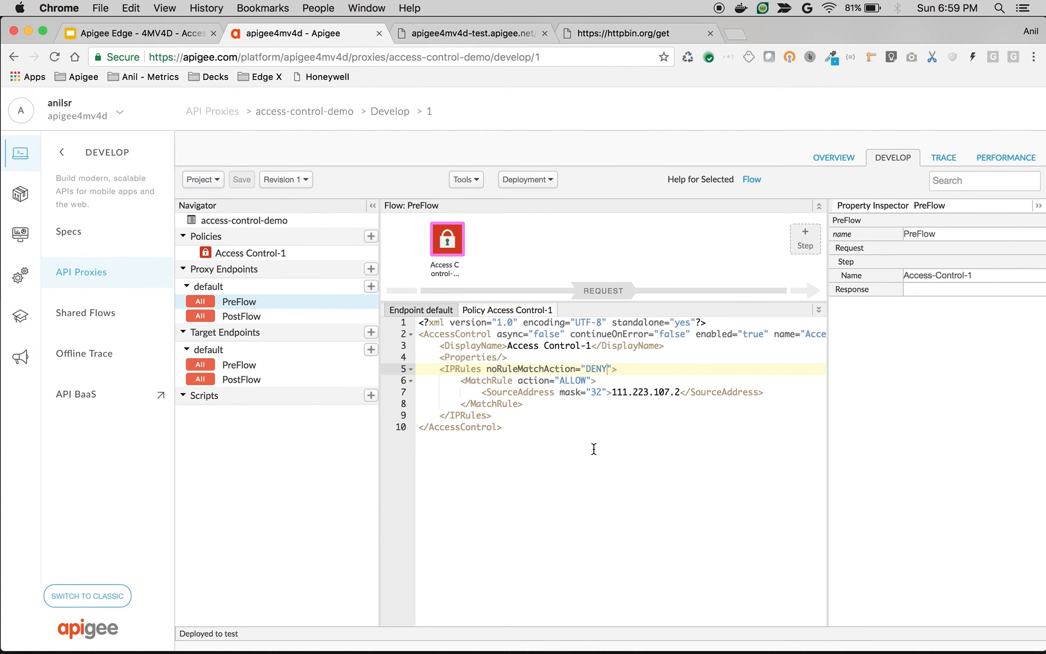